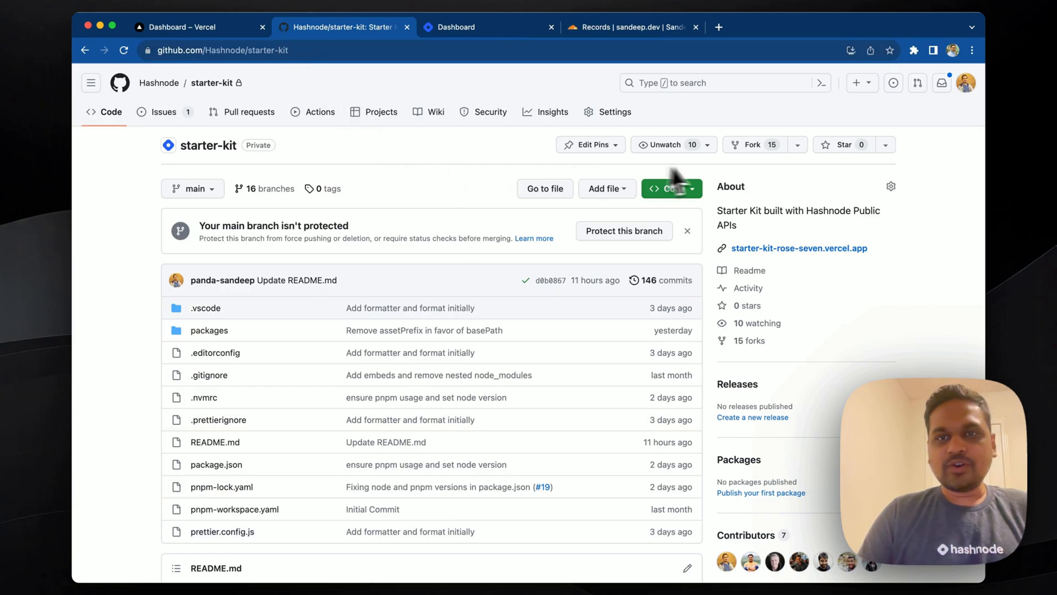
{"action": "mouse_move", "coordinate": [761, 144]}
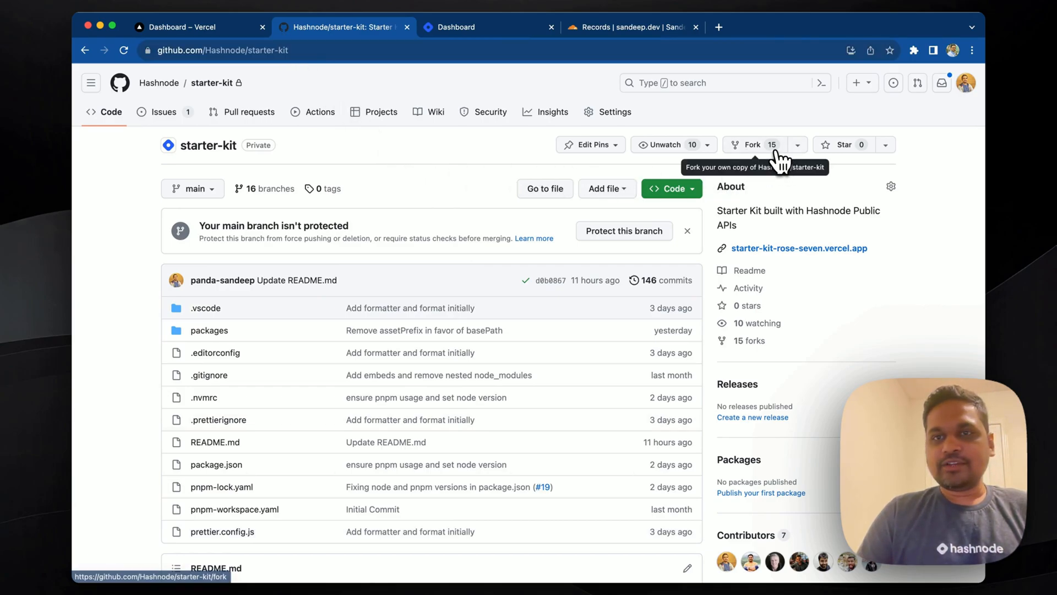
Fork starter-kit under the Hashnode organization, naming the fork starter-kit-demo
{"action": "left_click", "coordinate": [751, 144]}
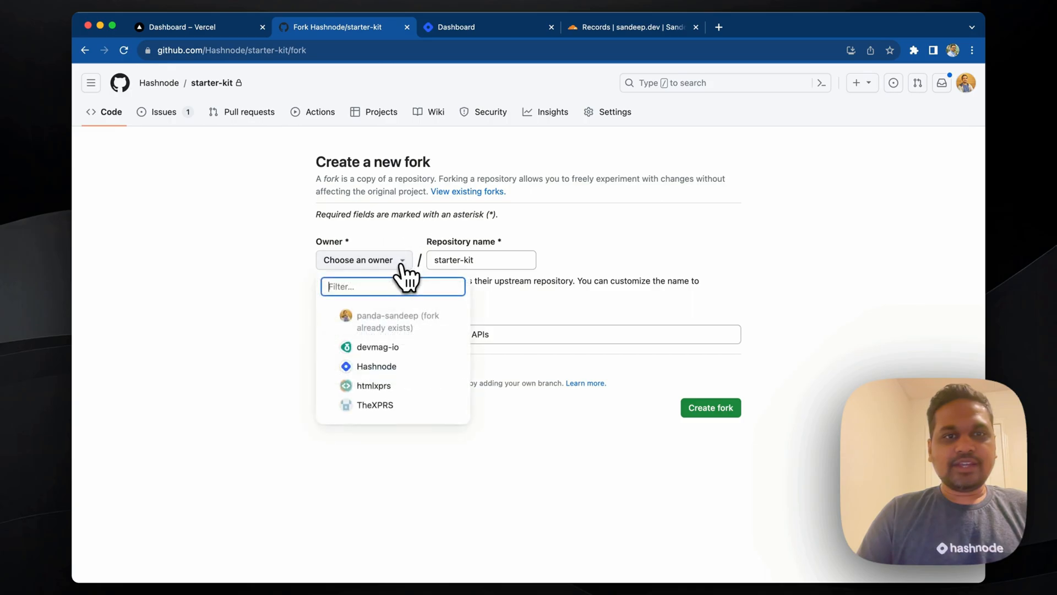
{"action": "left_click", "coordinate": [376, 366]}
{"action": "type", "text": "-demo"}
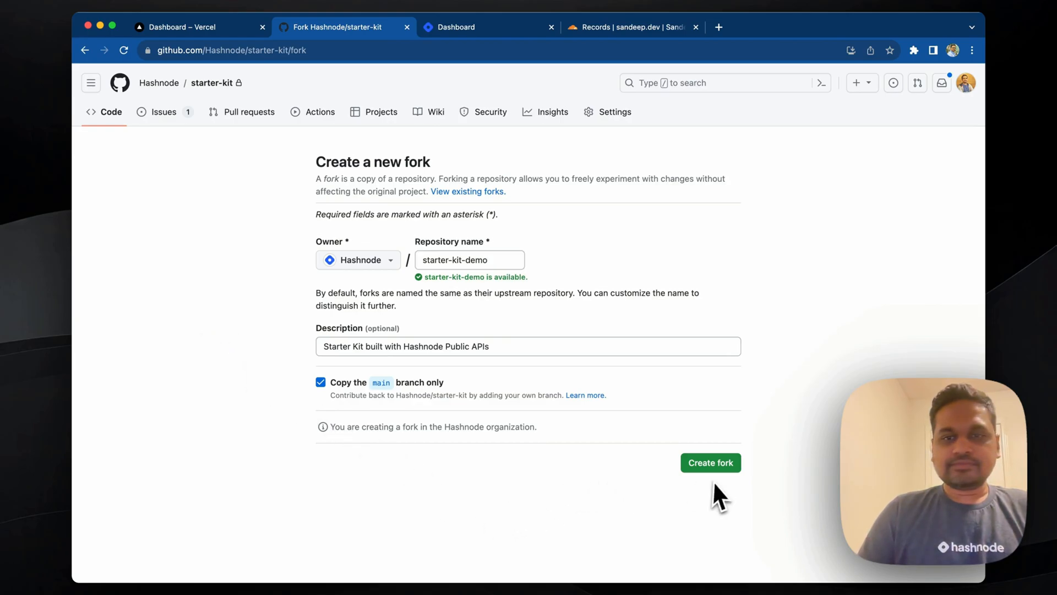
{"action": "left_click", "coordinate": [711, 462]}
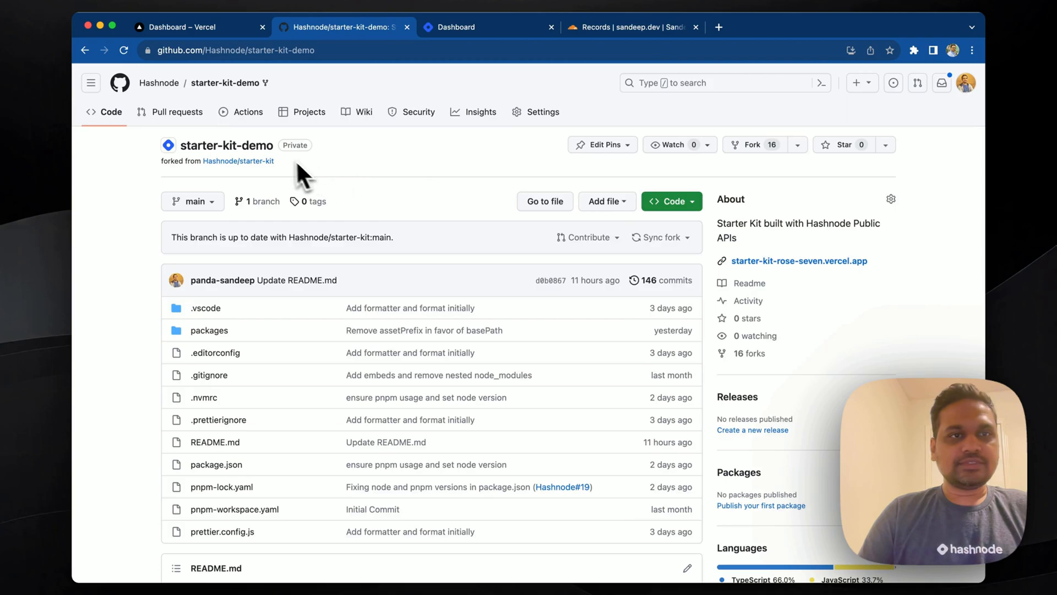
{"action": "mouse_move", "coordinate": [435, 176]}
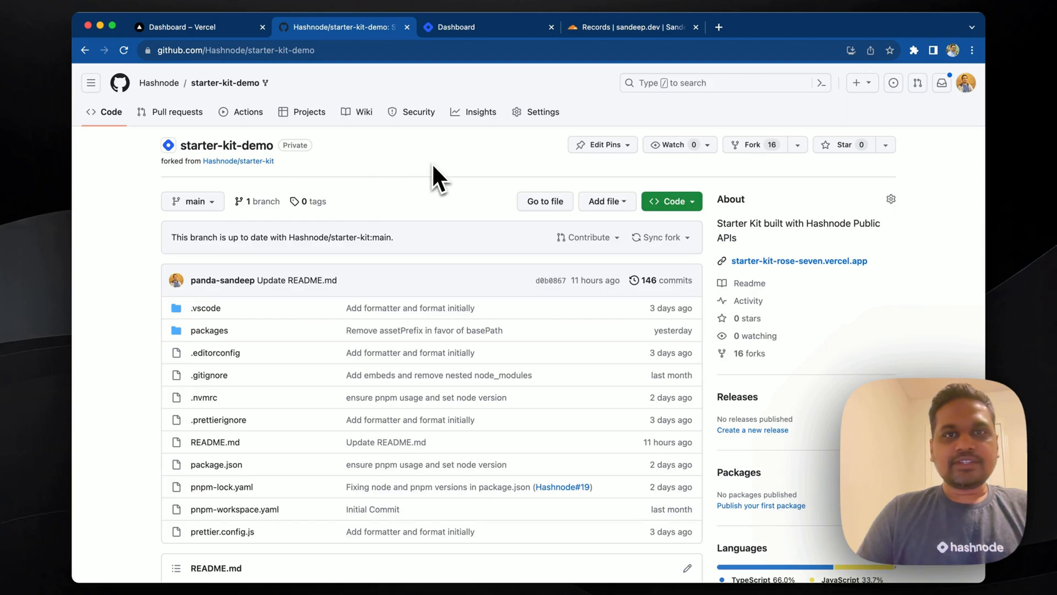
{"action": "mouse_move", "coordinate": [259, 58]}
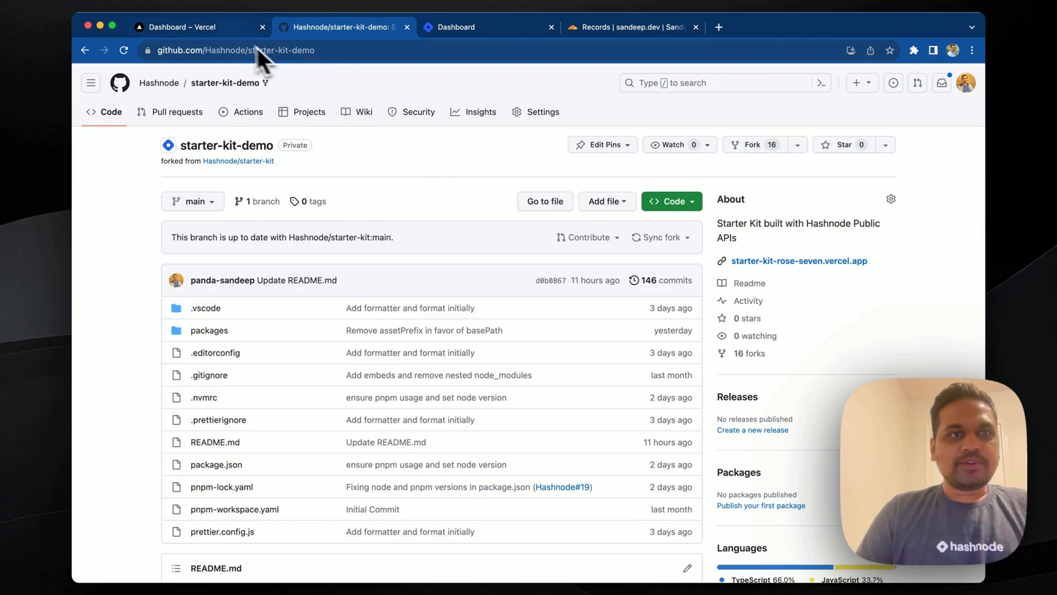
Start a new Vercel project and search the importable repositories for 'start'
{"action": "left_click", "coordinate": [187, 27]}
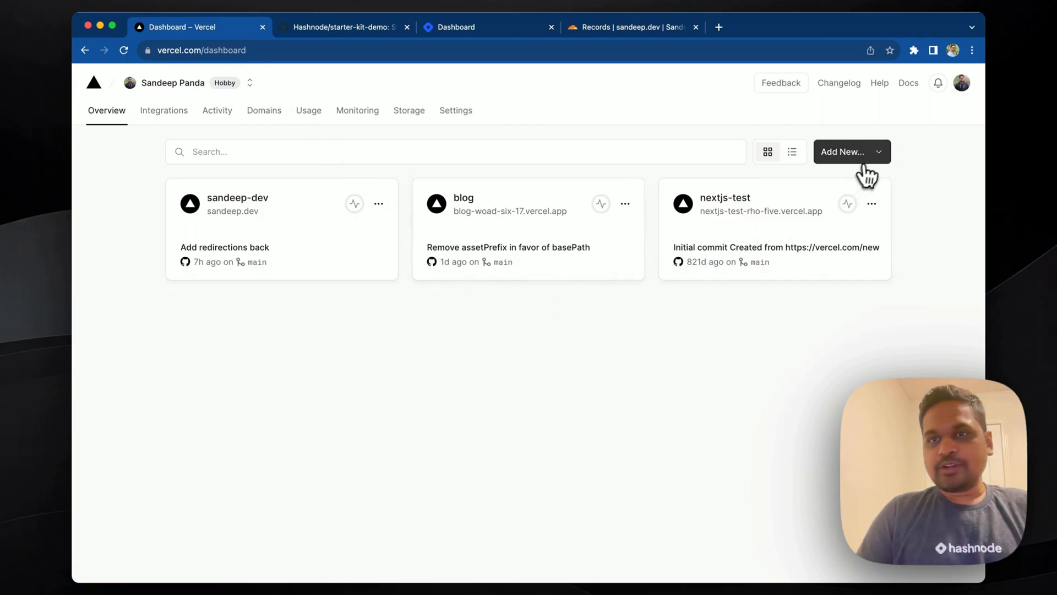
{"action": "left_click", "coordinate": [846, 151]}
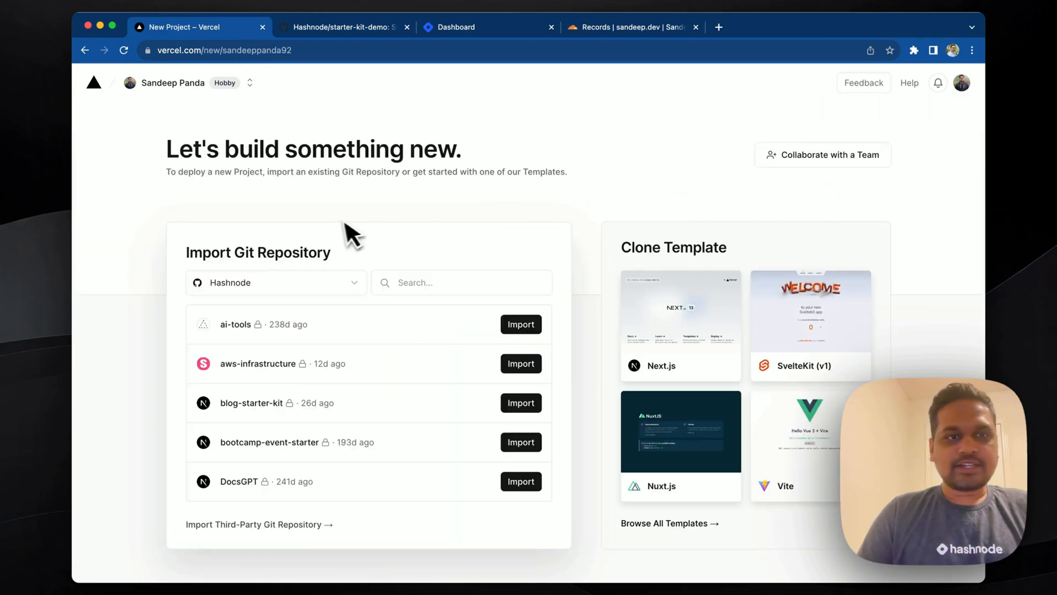
{"action": "type", "text": "starter-kit-demo"}
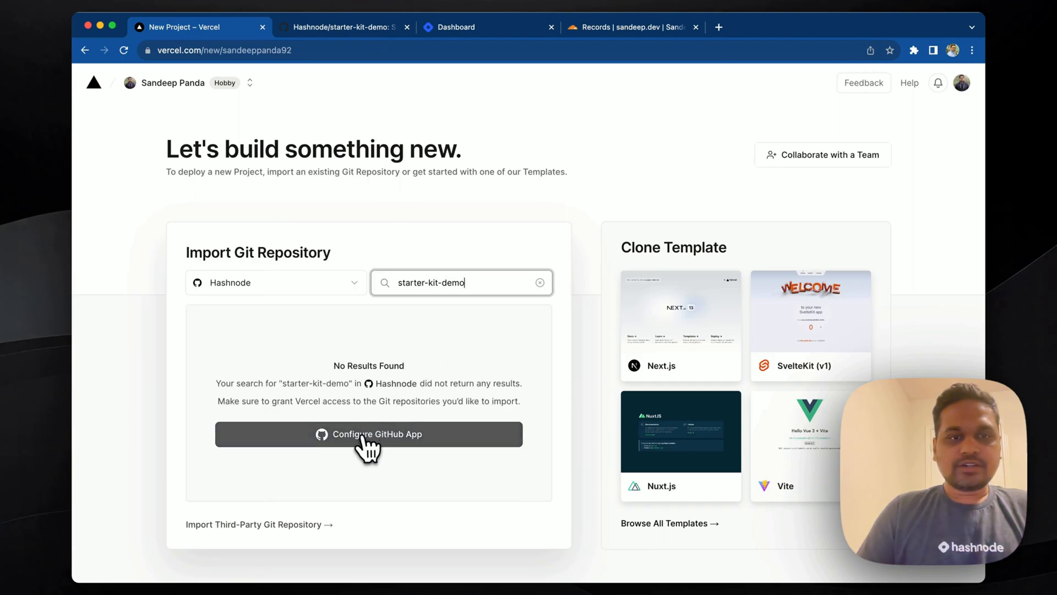
Grant Vercel's GitHub app access to starter-kit-demo after password confirmation, and save
{"action": "left_click", "coordinate": [369, 434]}
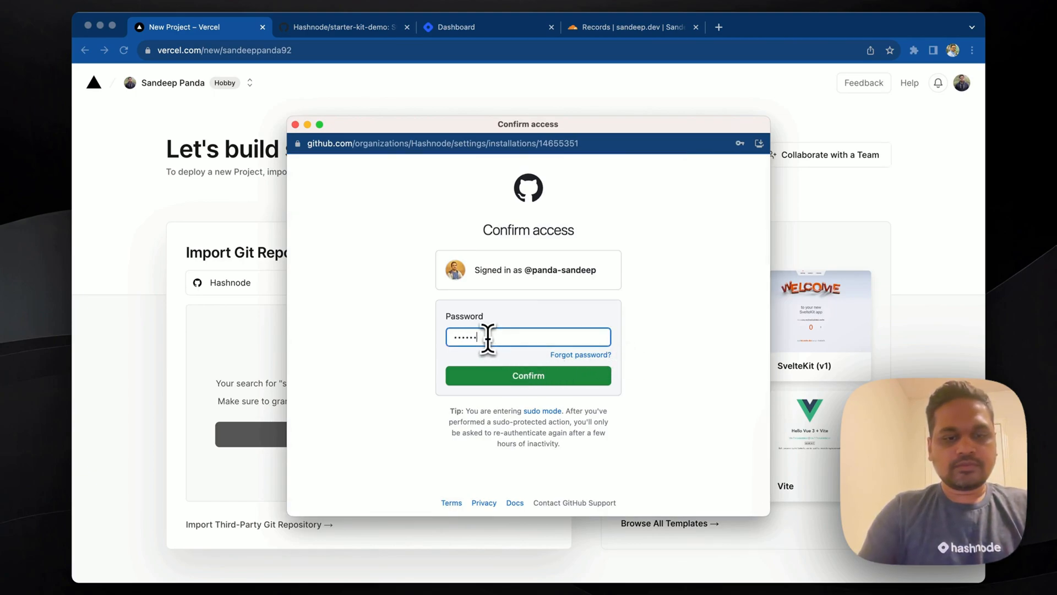
{"action": "left_click", "coordinate": [528, 375]}
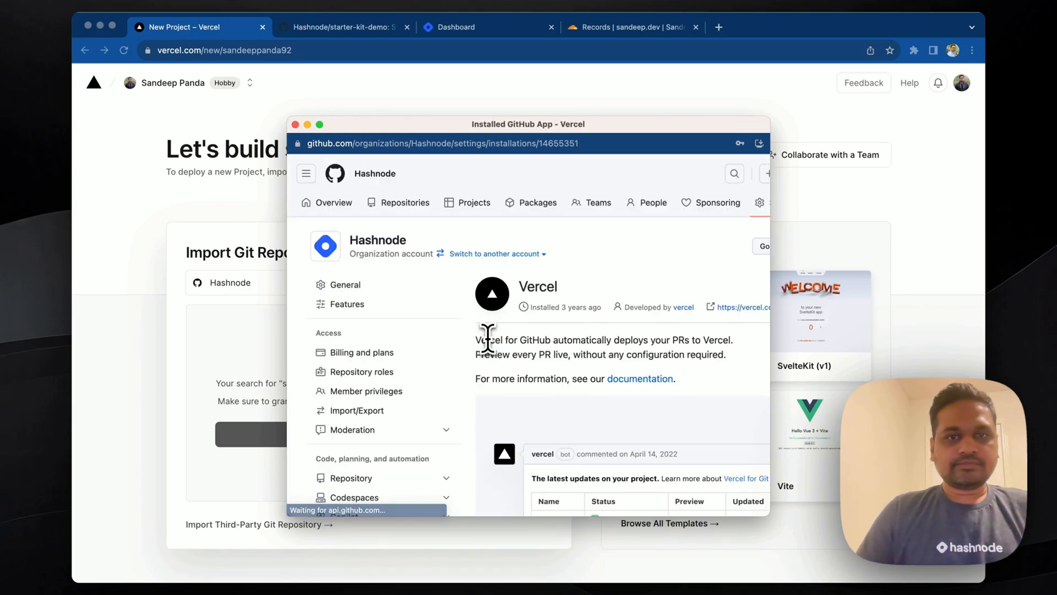
{"action": "scroll", "scroll_direction": "down", "scroll_amount": 3}
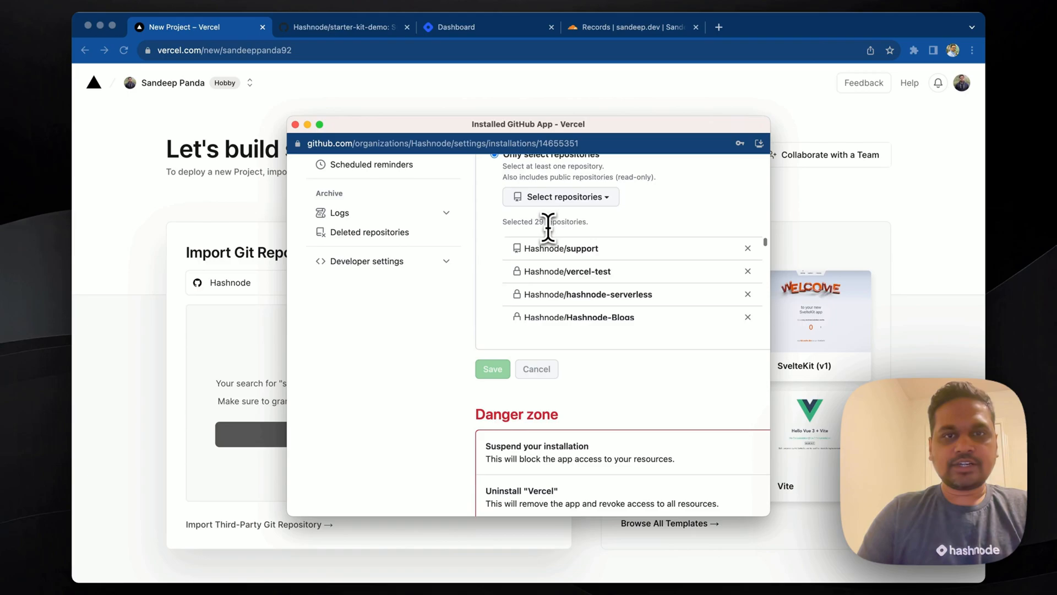
{"action": "type", "text": "demo"}
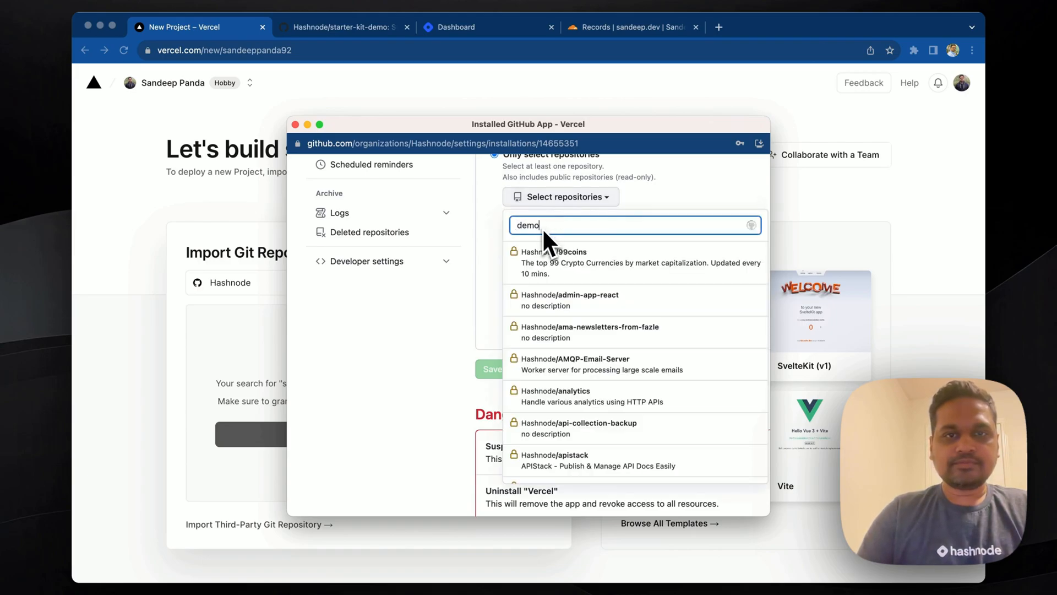
{"action": "left_click", "coordinate": [492, 369]}
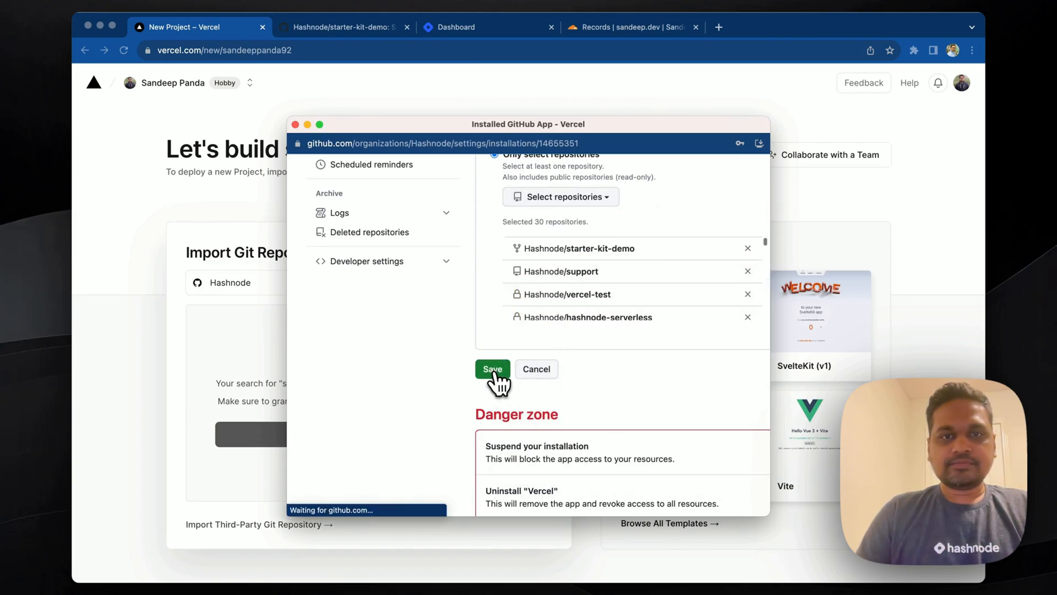
{"action": "left_click", "coordinate": [492, 369]}
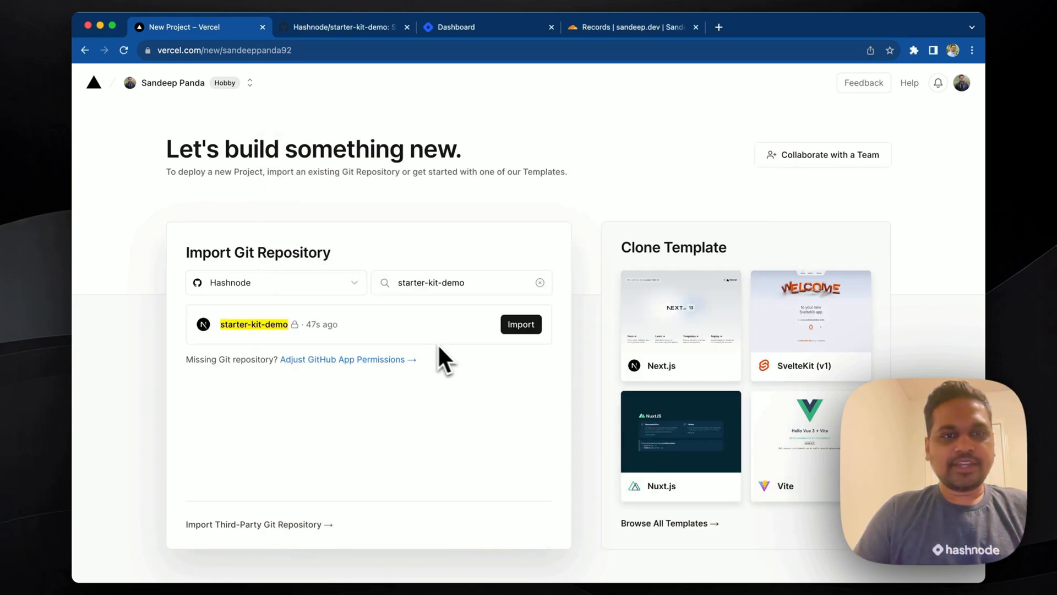
Import the starter-kit-demo repository into a new Vercel project
{"action": "left_click", "coordinate": [521, 325]}
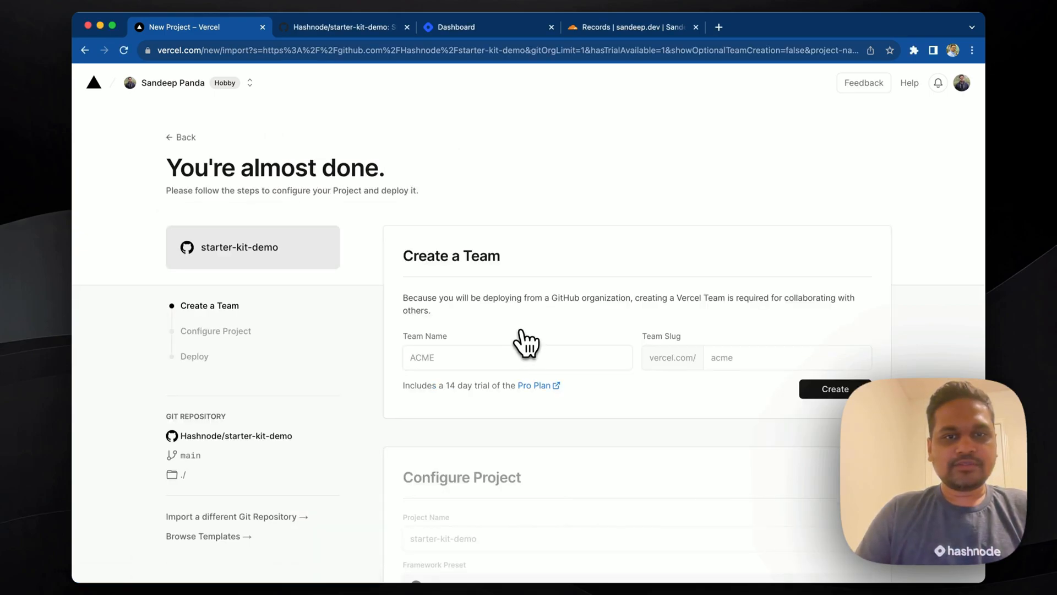
{"action": "left_click", "coordinate": [835, 389]}
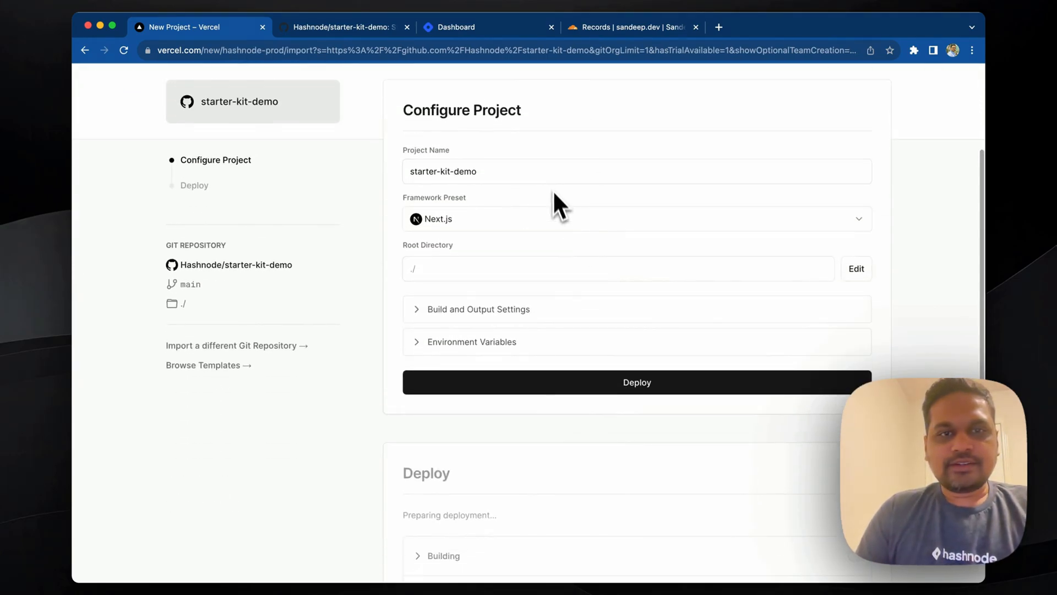
{"action": "scroll", "scroll_direction": "down", "scroll_amount": 3}
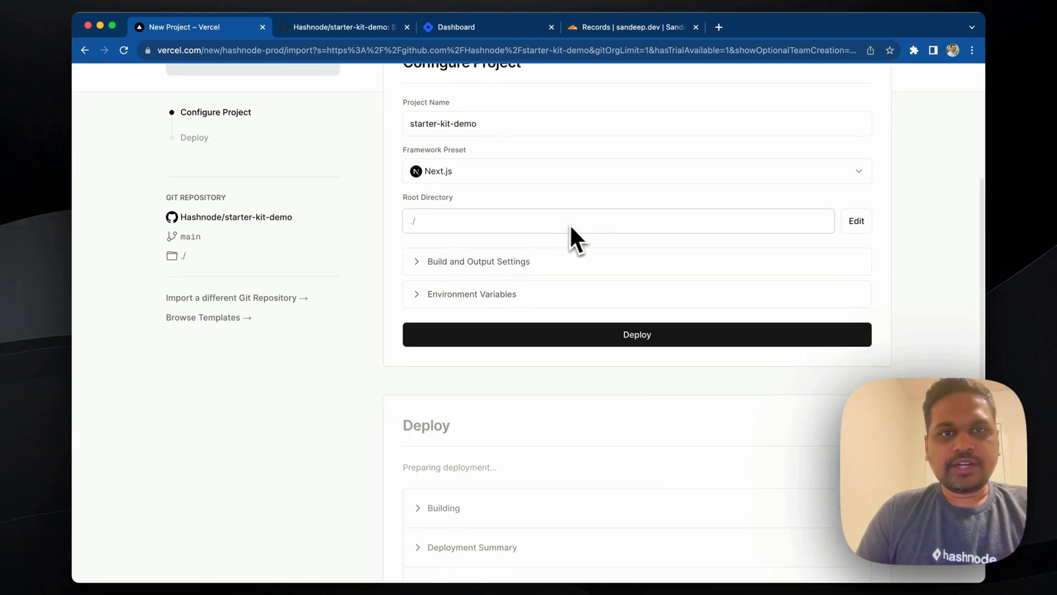
Set the project root directory to packages/blog-starter-kit/themes/enterprise
{"action": "left_click", "coordinate": [856, 221]}
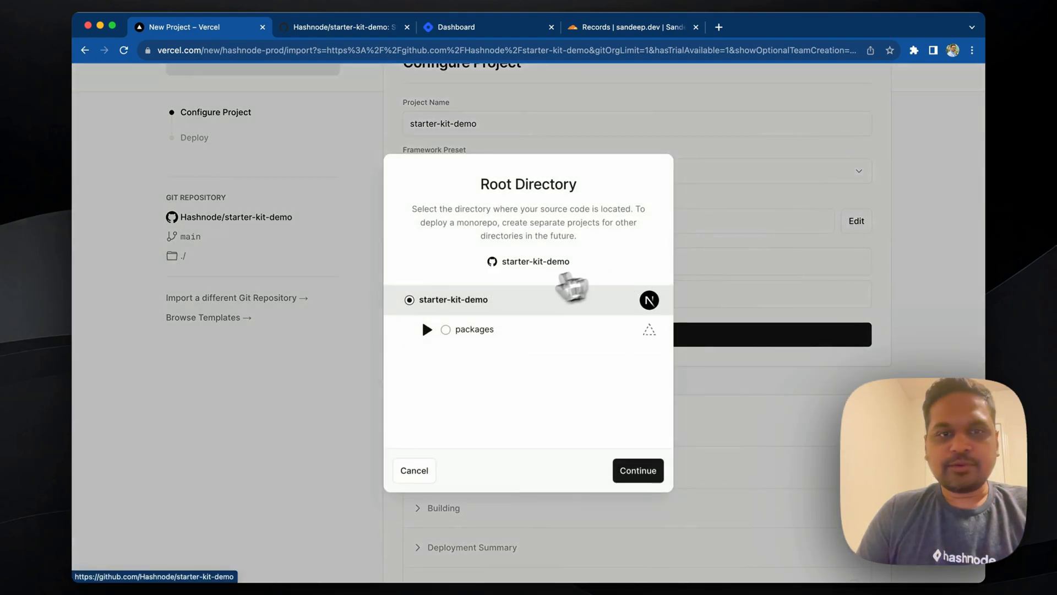
{"action": "left_click", "coordinate": [426, 329]}
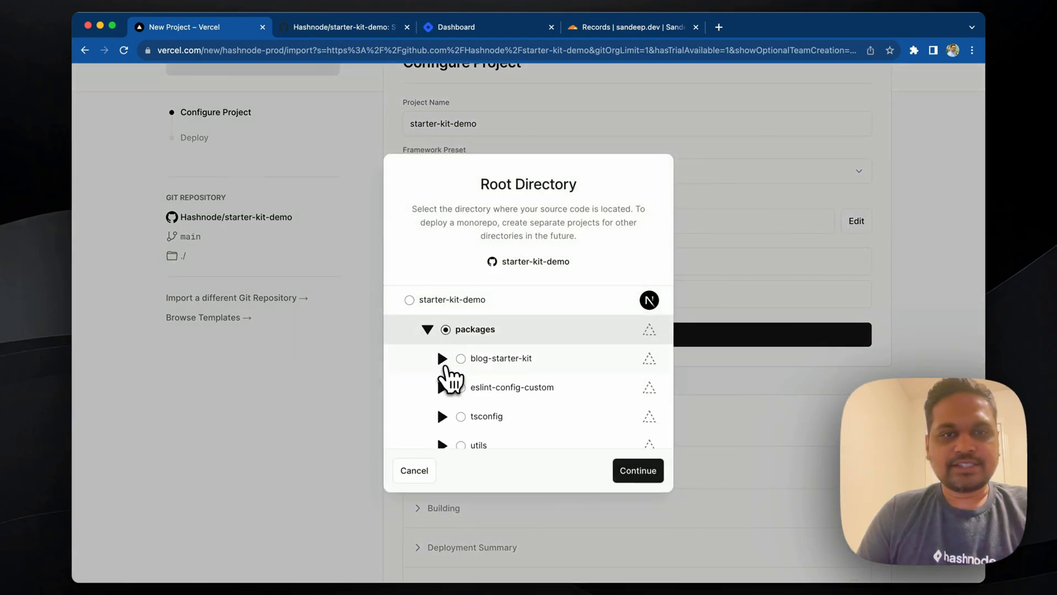
{"action": "left_click", "coordinate": [442, 358]}
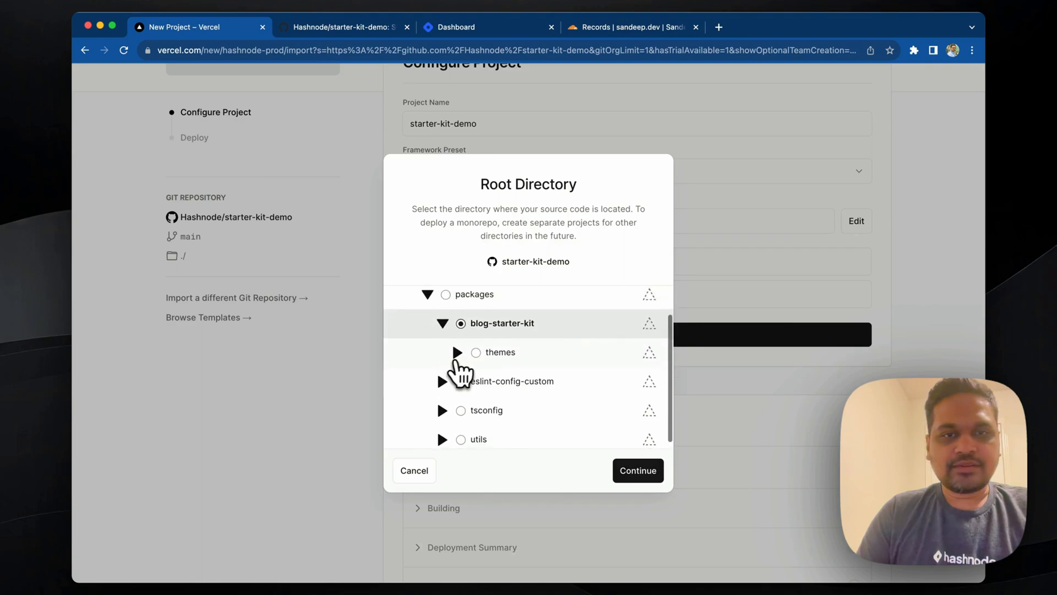
{"action": "left_click", "coordinate": [457, 351]}
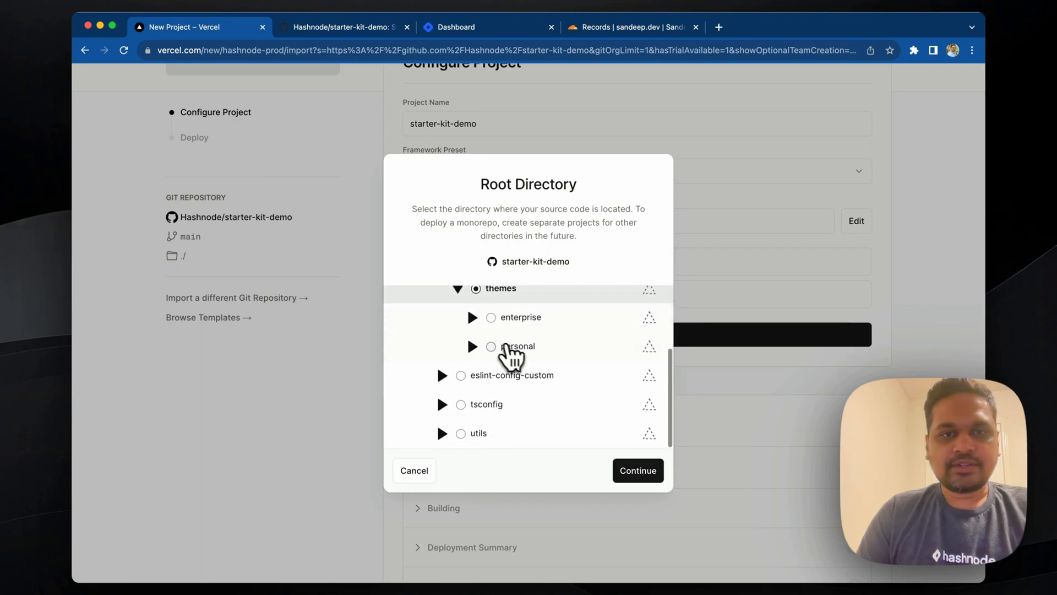
{"action": "left_click", "coordinate": [490, 317]}
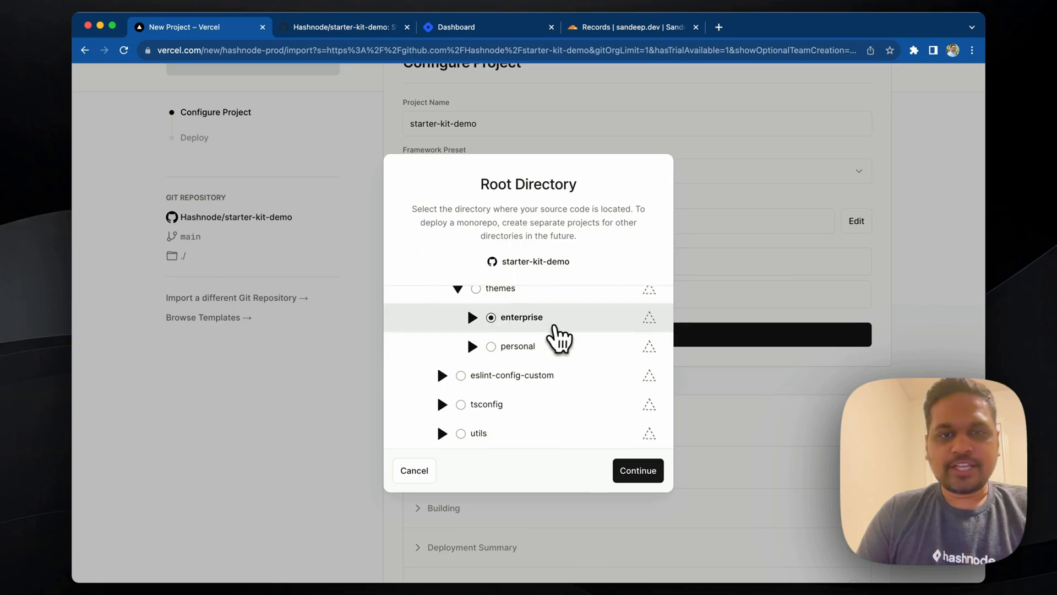
{"action": "left_click", "coordinate": [638, 470]}
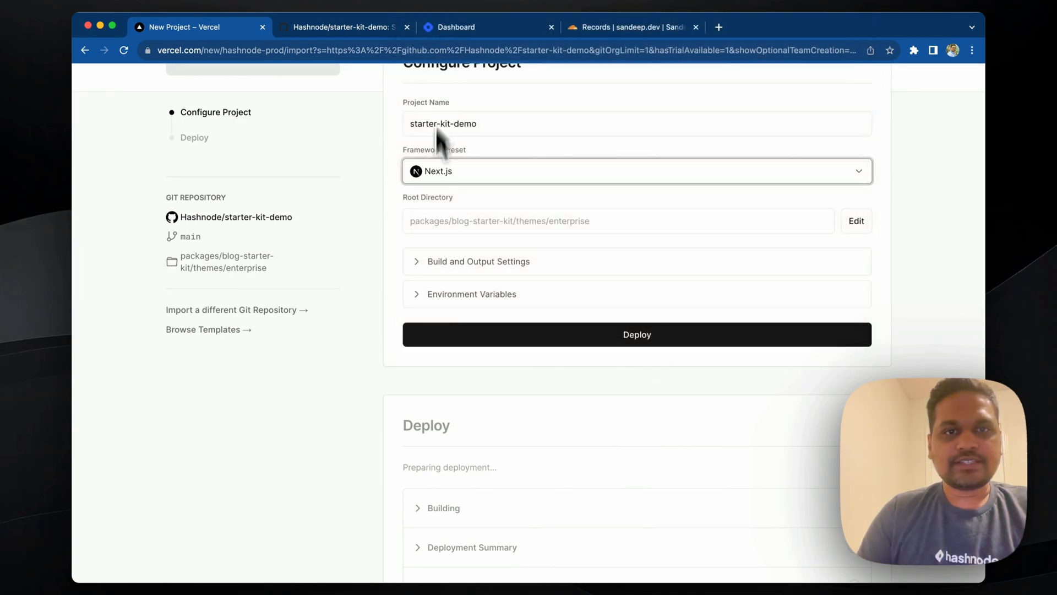
{"action": "scroll", "scroll_direction": "down", "scroll_amount": 3}
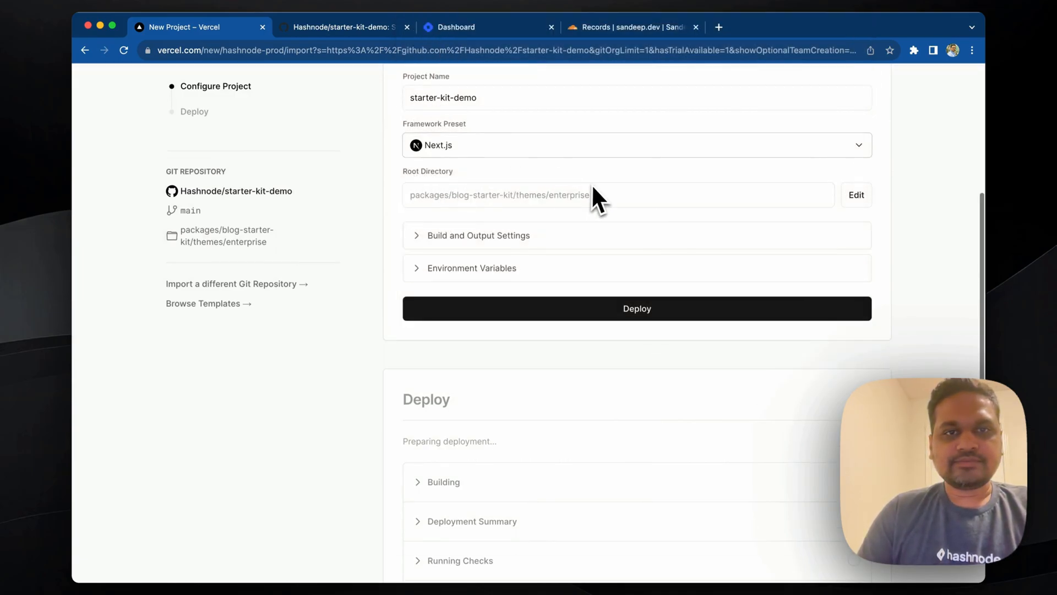
{"action": "left_click", "coordinate": [472, 268]}
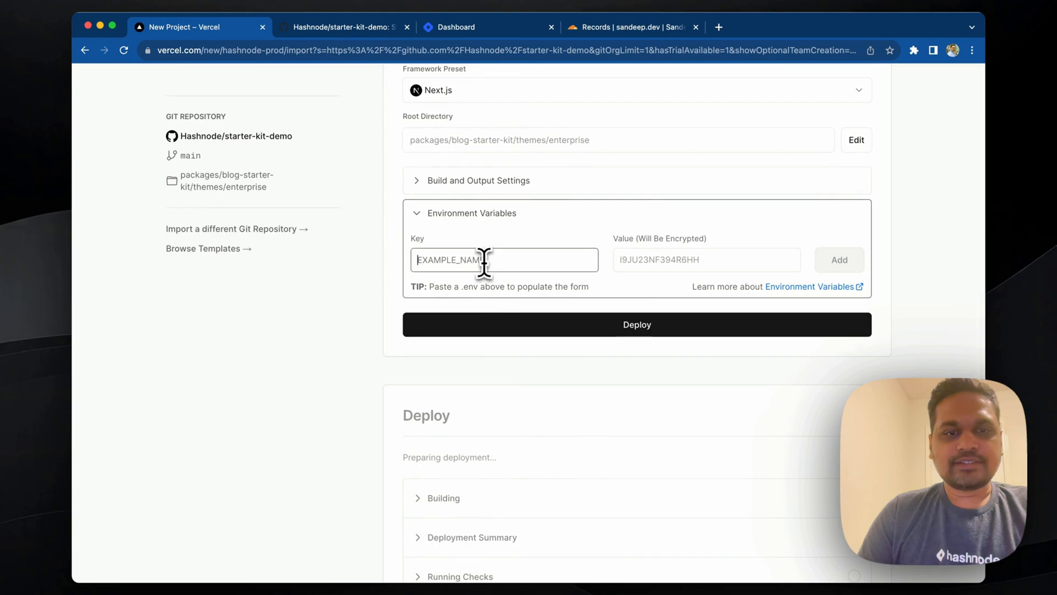
{"action": "type", "text": "NEXT_PUBLIC_HASHNODE_GQL_ENDPOINT=https://gql.hashnode.com"}
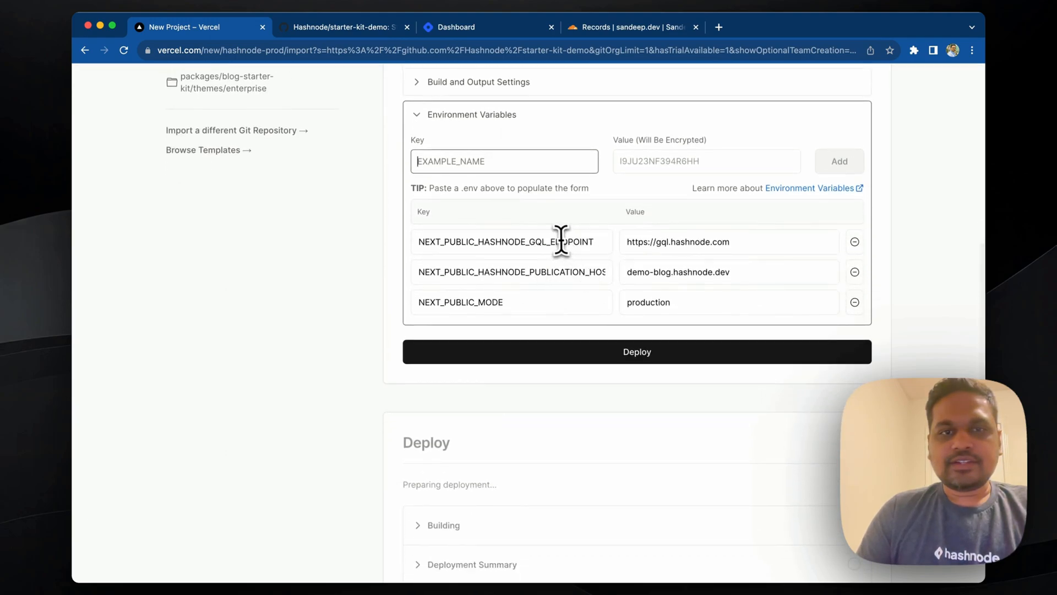
{"action": "left_click", "coordinate": [755, 242]}
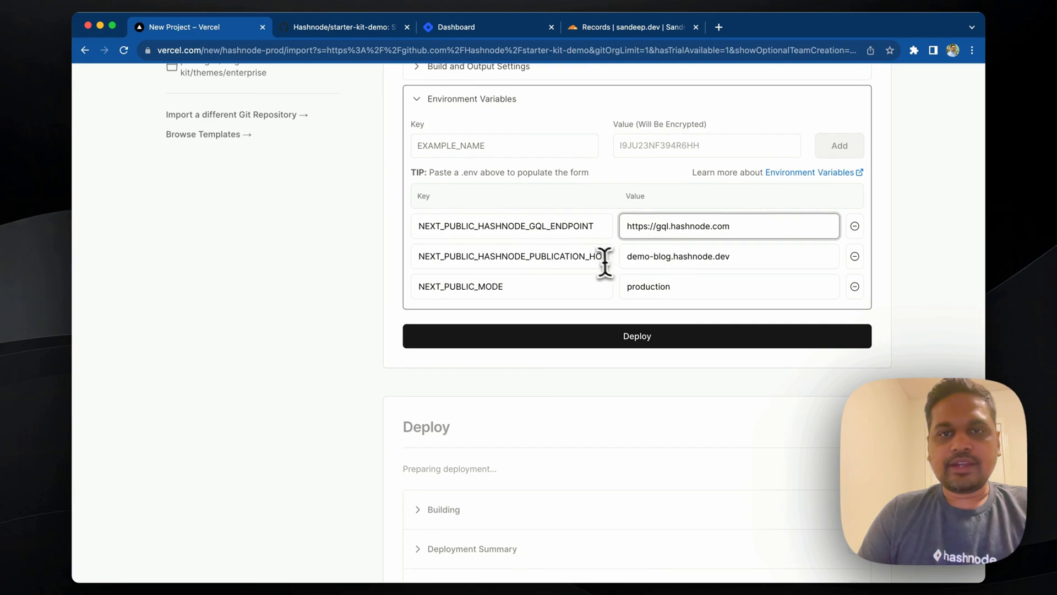
{"action": "double_click", "coordinate": [679, 256]}
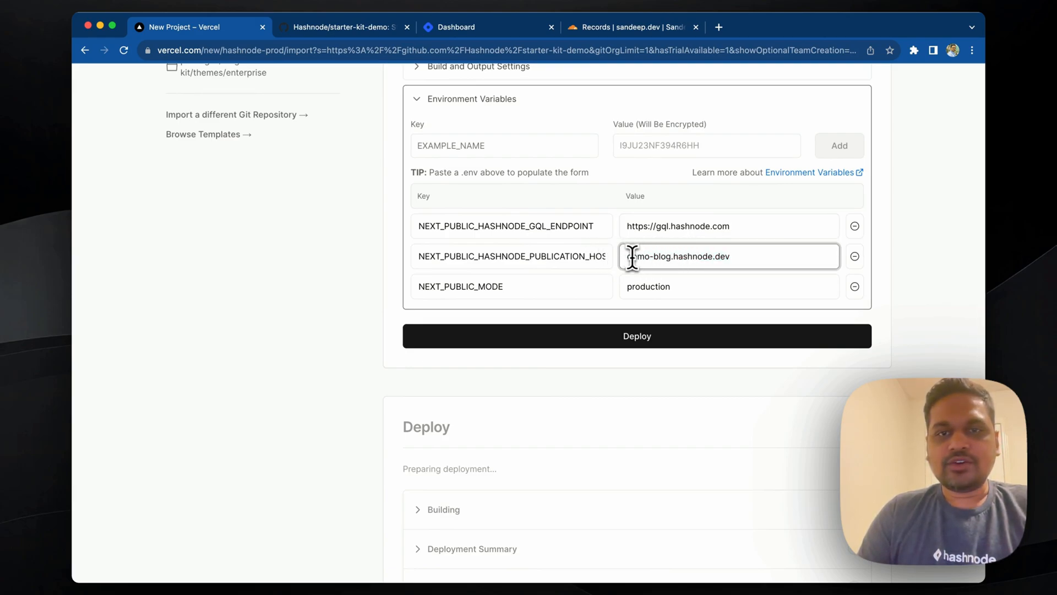
{"action": "double_click", "coordinate": [671, 256]}
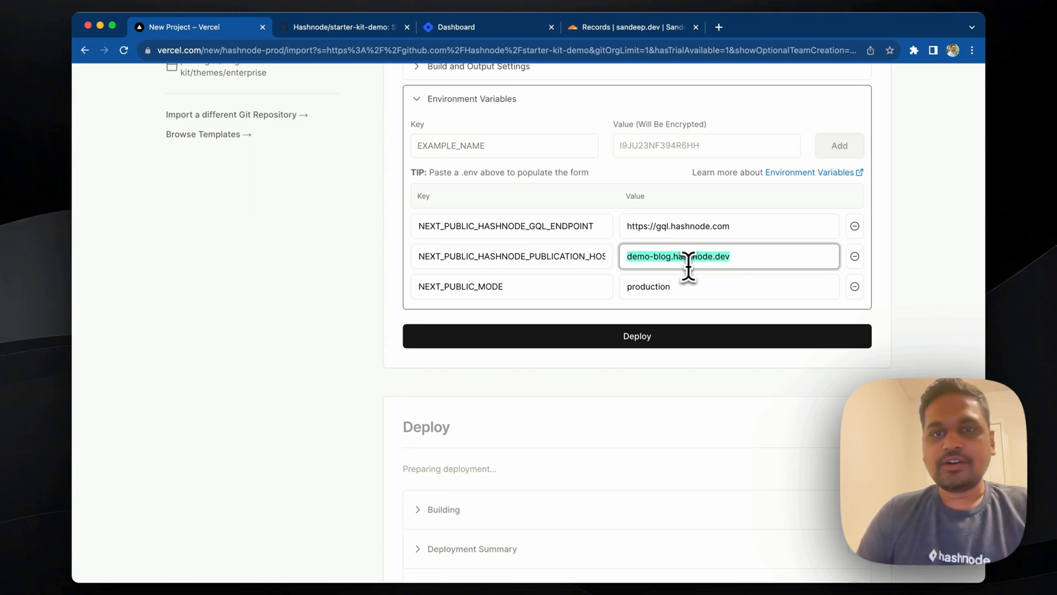
{"action": "mouse_move", "coordinate": [743, 289]}
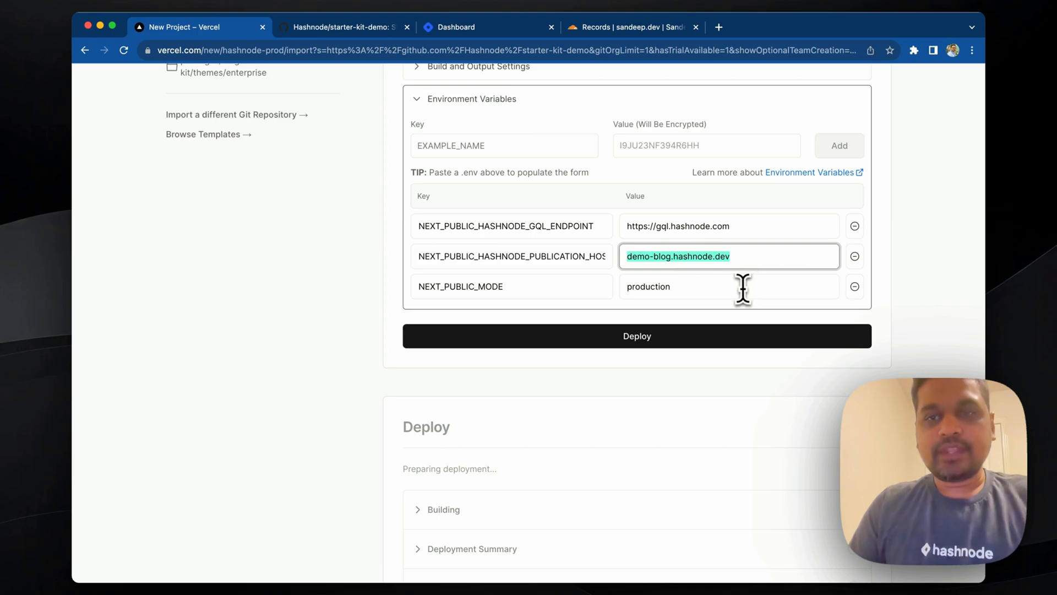
{"action": "left_click", "coordinate": [728, 286]}
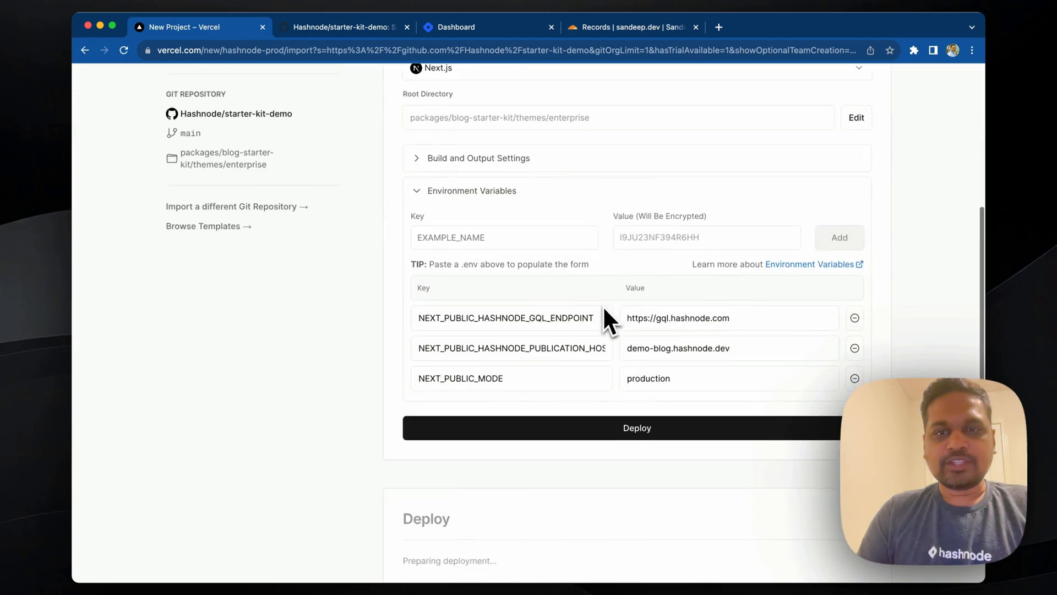
Follow the build log to completion and continue to the project dashboard
{"action": "left_click", "coordinate": [637, 428]}
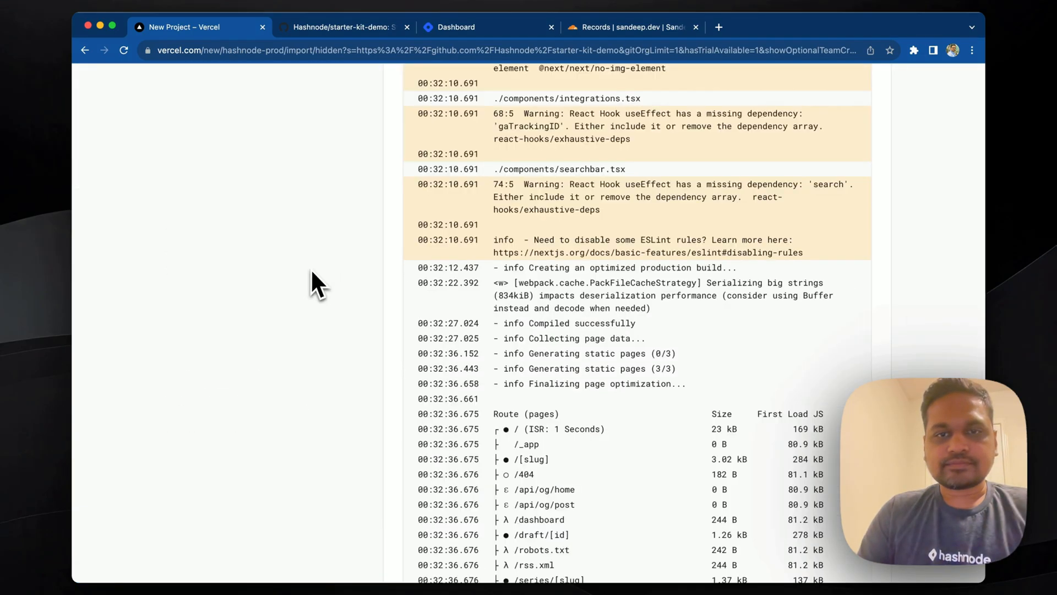
{"action": "scroll", "scroll_direction": "down", "scroll_amount": 3}
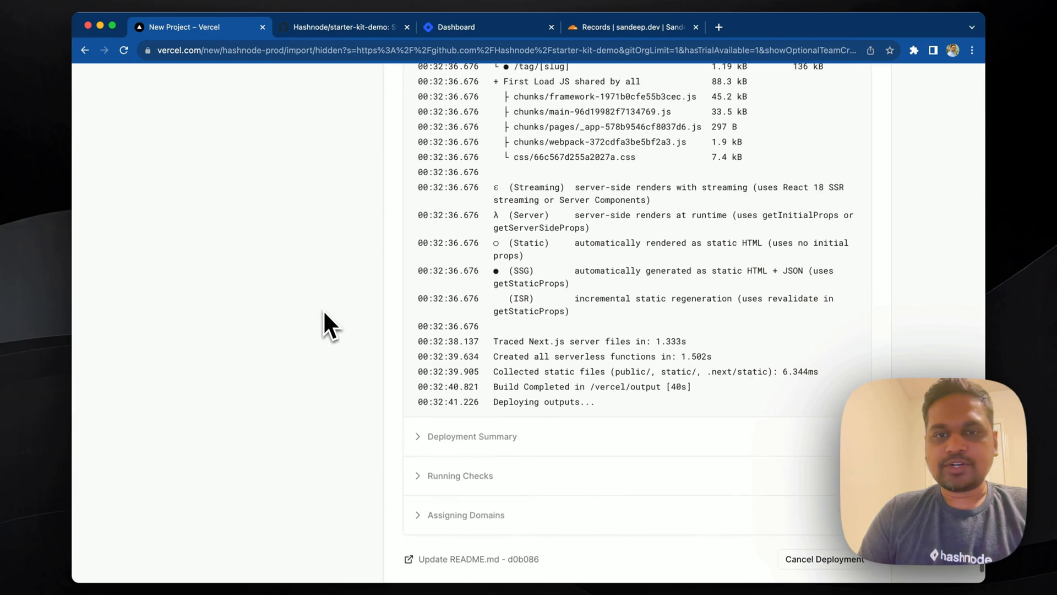
{"action": "scroll", "scroll_direction": "down", "scroll_amount": 3}
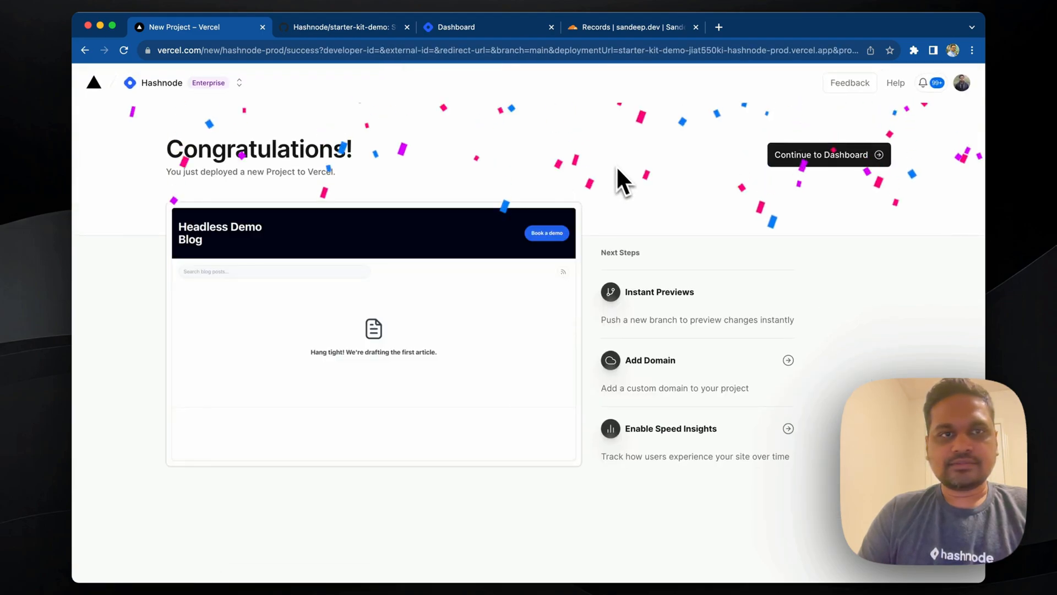
{"action": "mouse_move", "coordinate": [791, 205]}
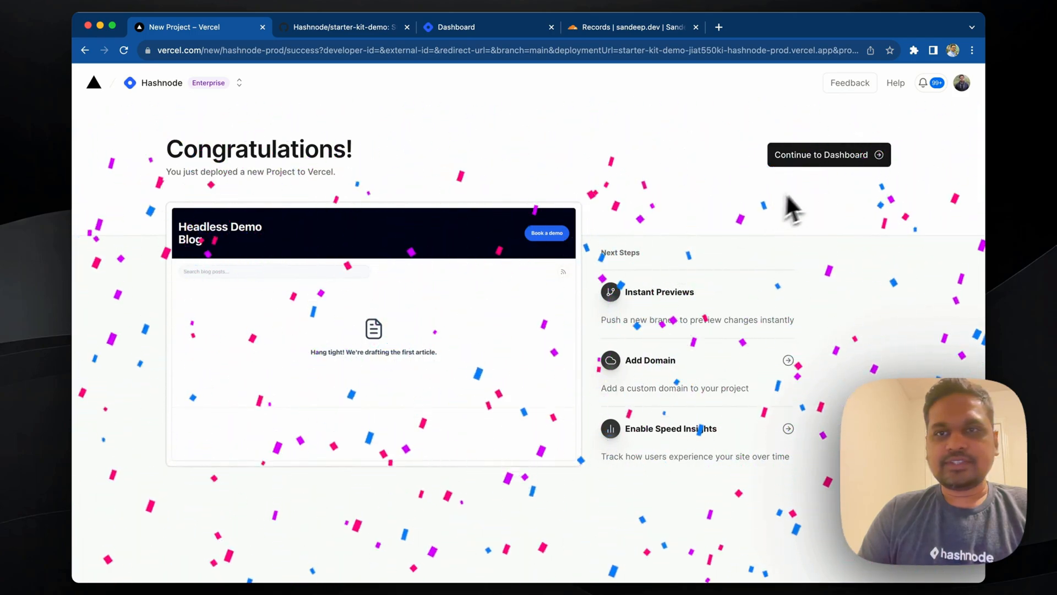
{"action": "left_click", "coordinate": [828, 155]}
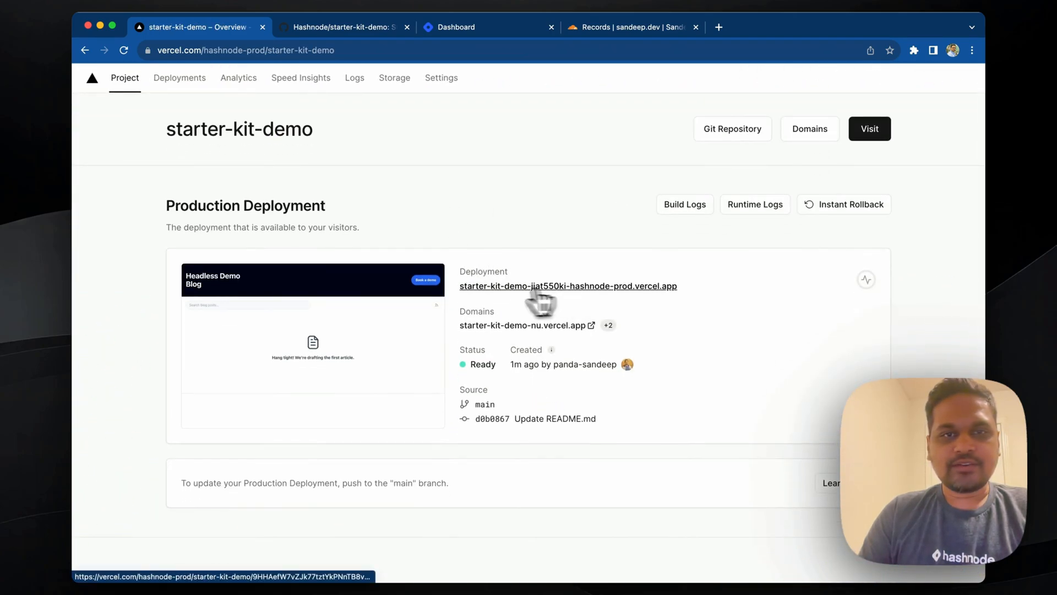
Visit the live Headless Demo Blog, confirm it has no articles, and return to Vercel
{"action": "left_click", "coordinate": [568, 286]}
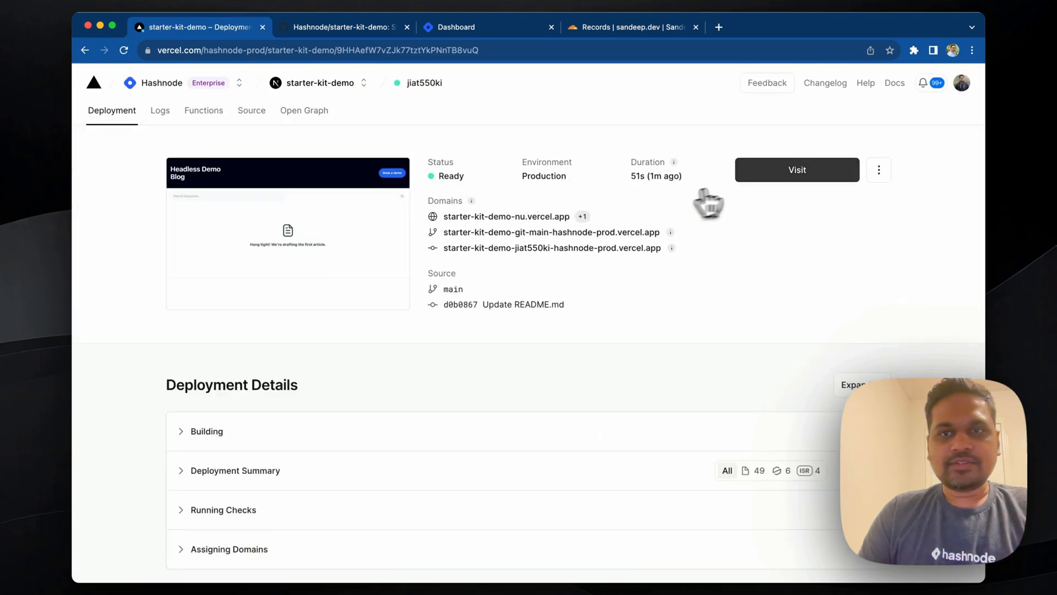
{"action": "left_click", "coordinate": [797, 169]}
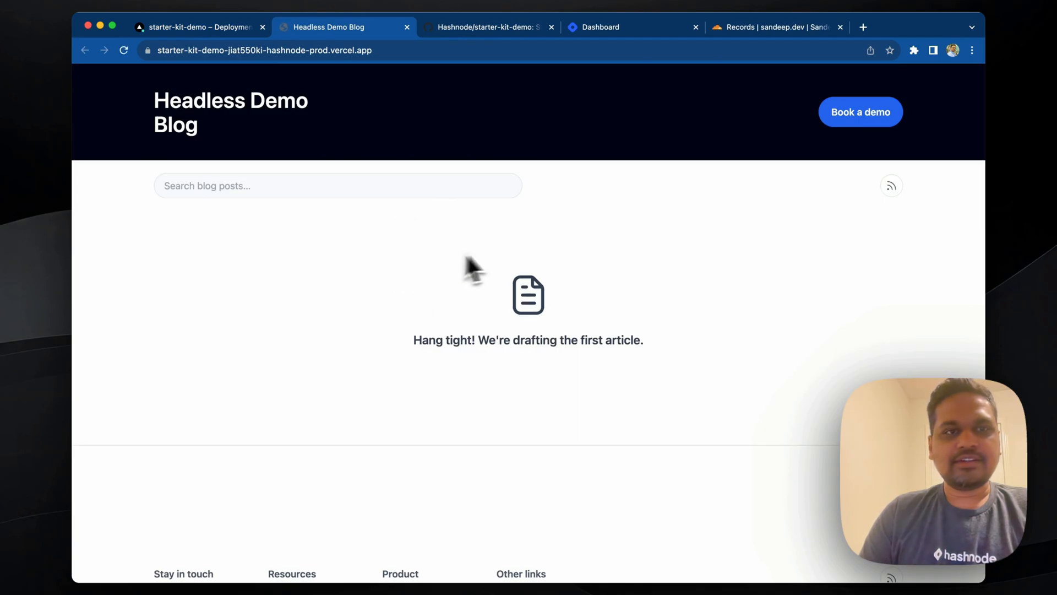
{"action": "scroll", "scroll_direction": "down", "scroll_amount": 3}
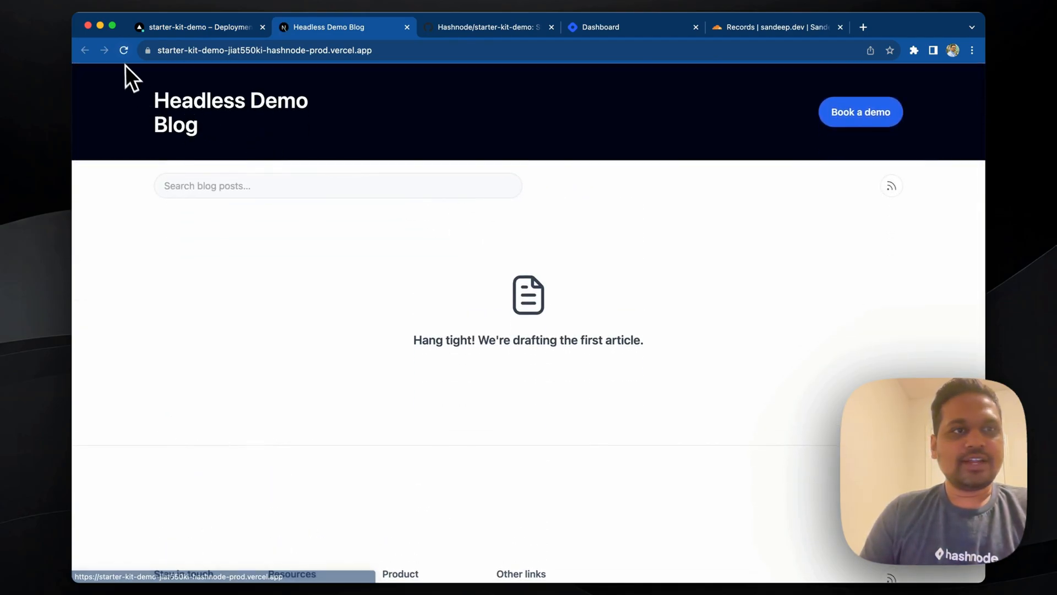
{"action": "scroll", "scroll_direction": "down", "scroll_amount": 3}
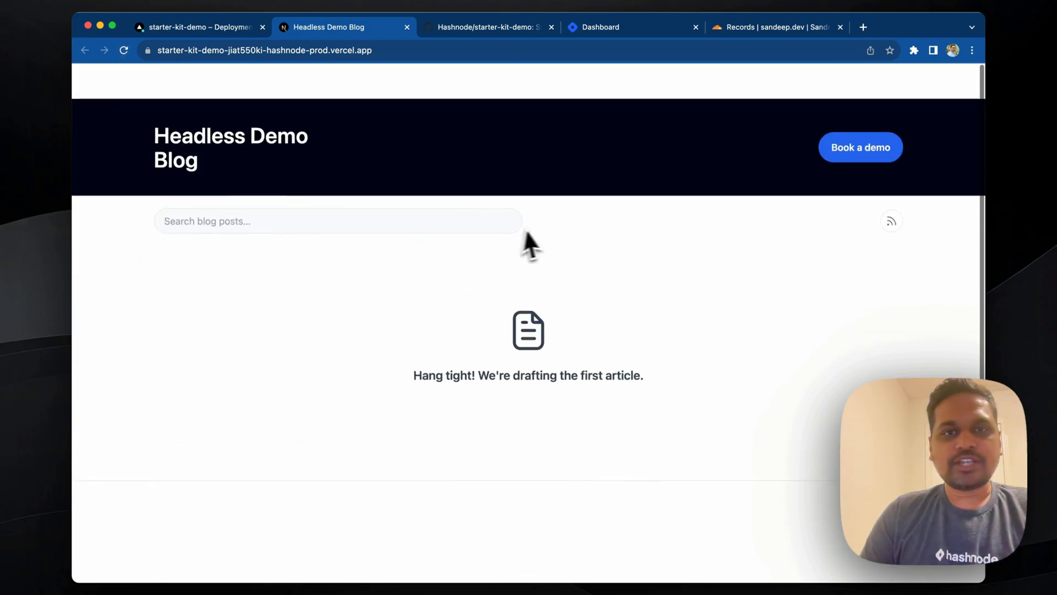
{"action": "scroll", "scroll_direction": "down", "scroll_amount": 3}
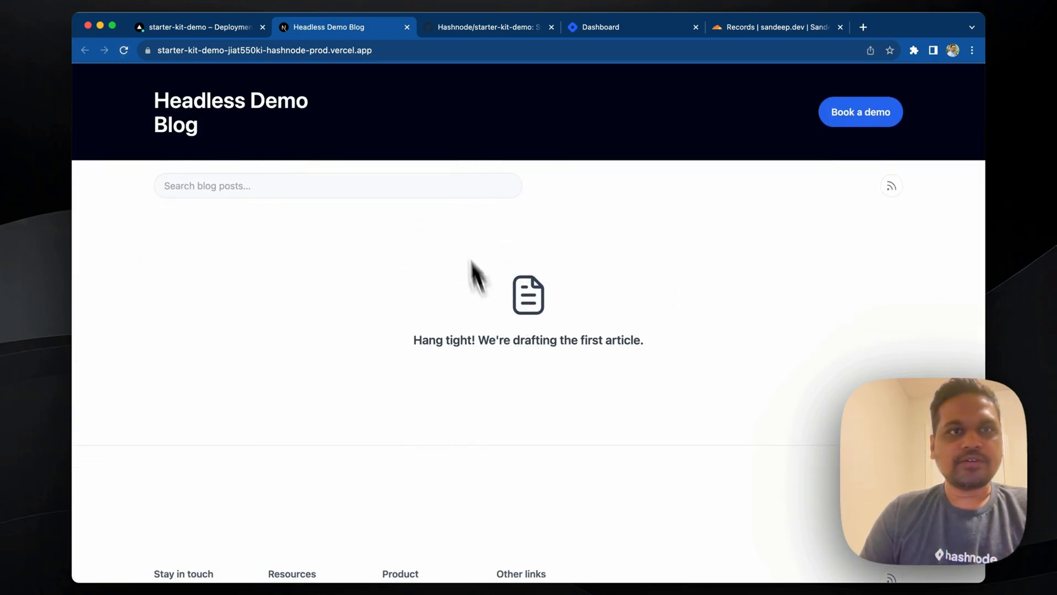
{"action": "mouse_move", "coordinate": [417, 116]}
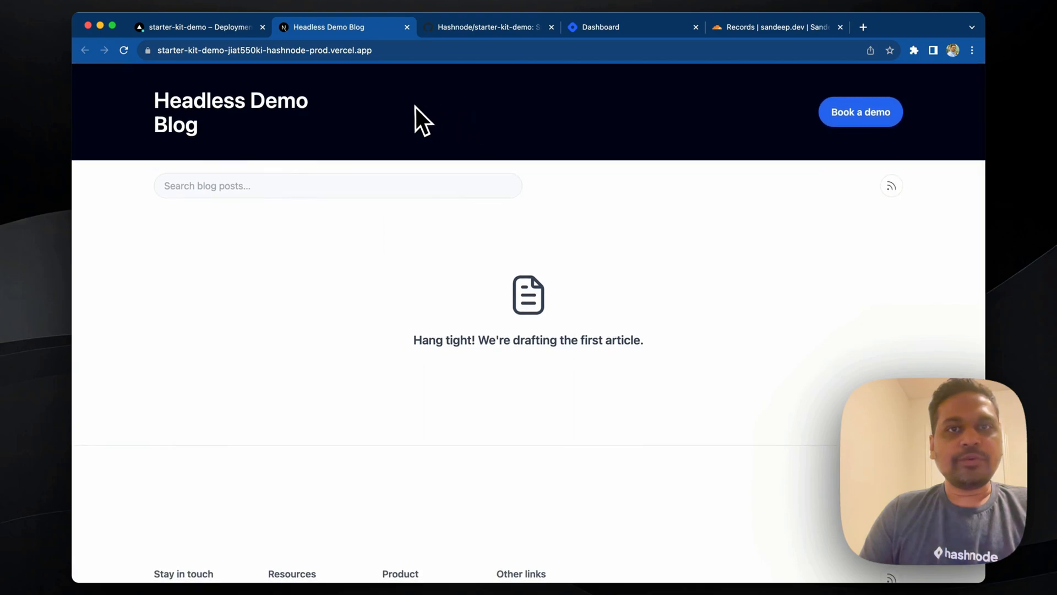
{"action": "mouse_move", "coordinate": [451, 226]}
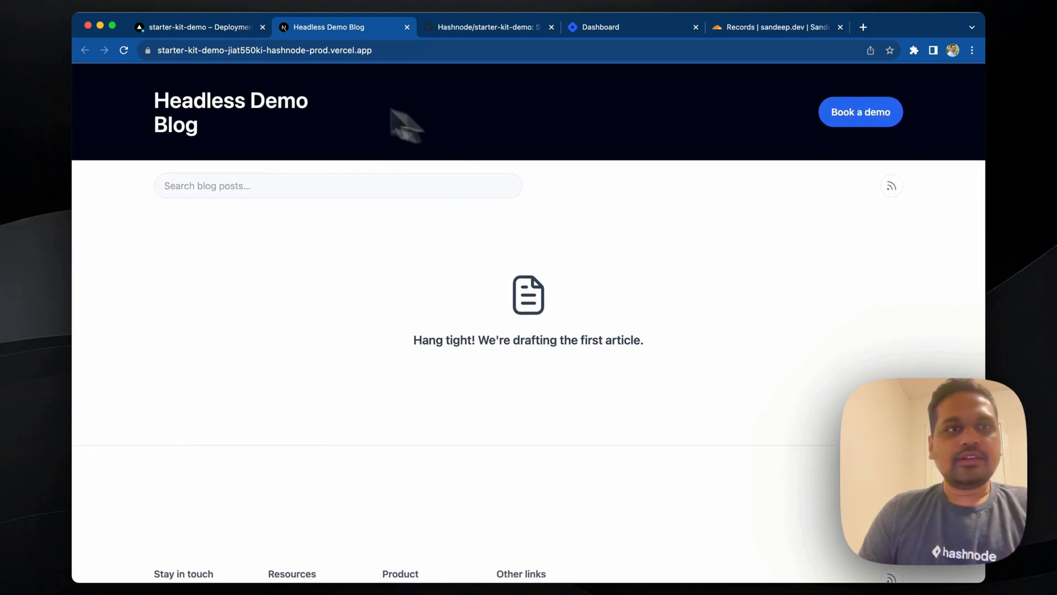
{"action": "left_click", "coordinate": [199, 27]}
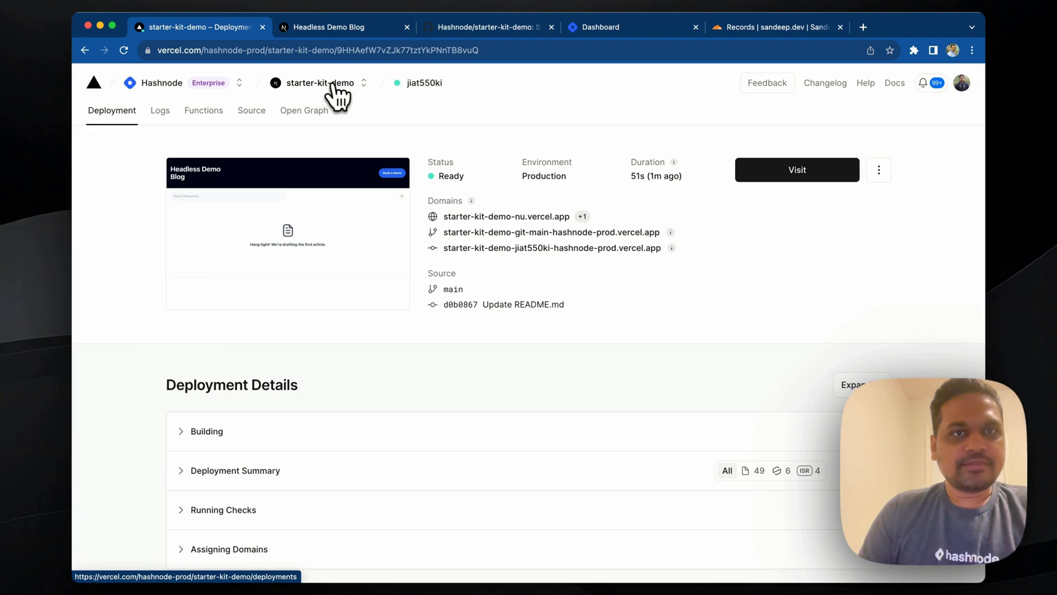
Add demo.sandeep.dev in Domains settings and copy the cname.vercel-dns.com CNAME target
{"action": "left_click", "coordinate": [418, 110]}
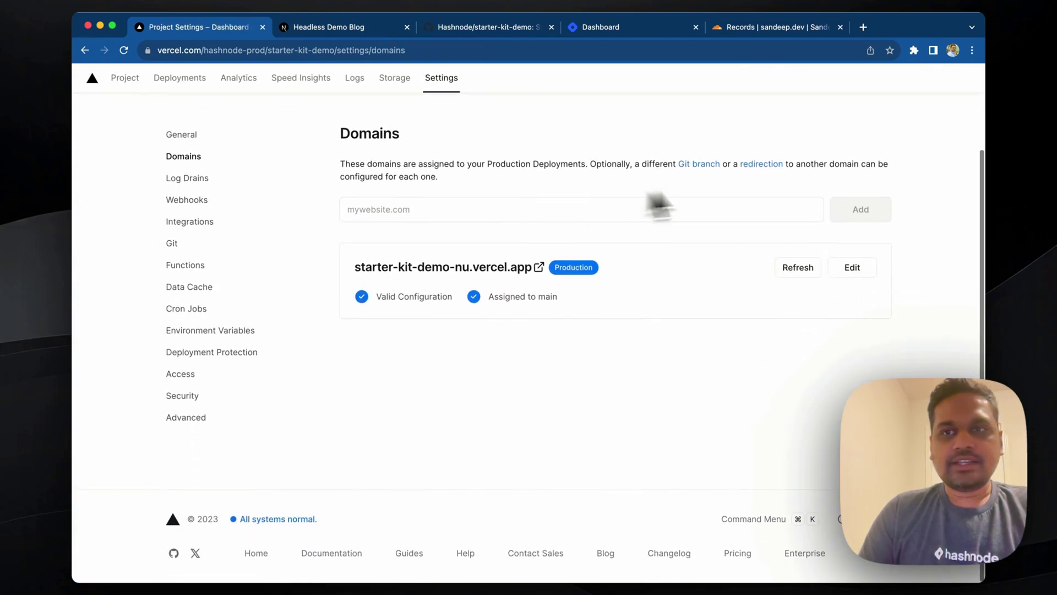
{"action": "type", "text": "demo.sandeep.dev"}
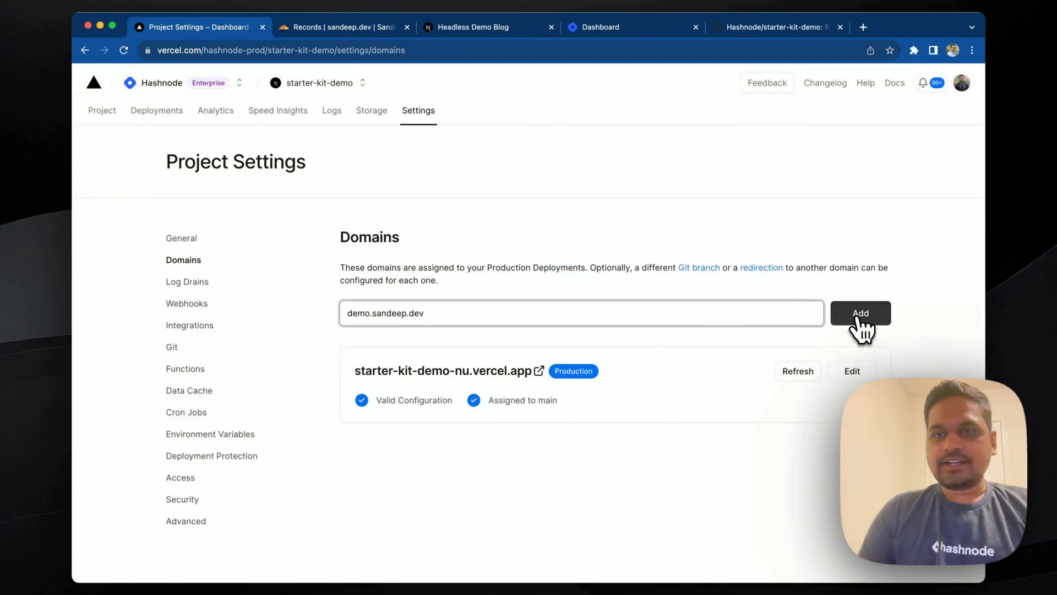
{"action": "left_click", "coordinate": [861, 312]}
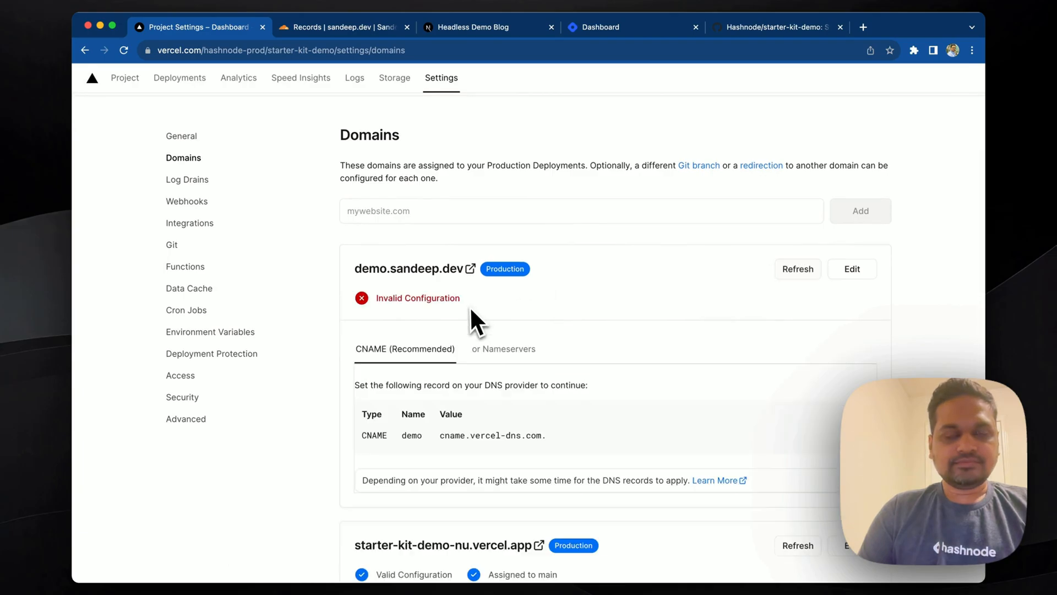
{"action": "scroll", "scroll_direction": "down", "scroll_amount": 3}
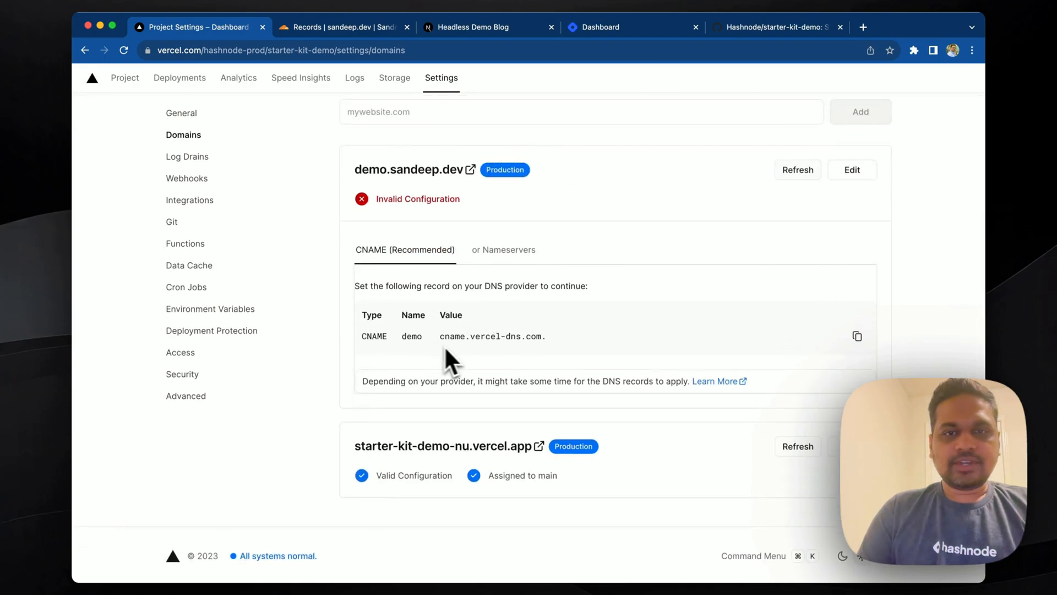
{"action": "left_click", "coordinate": [797, 170]}
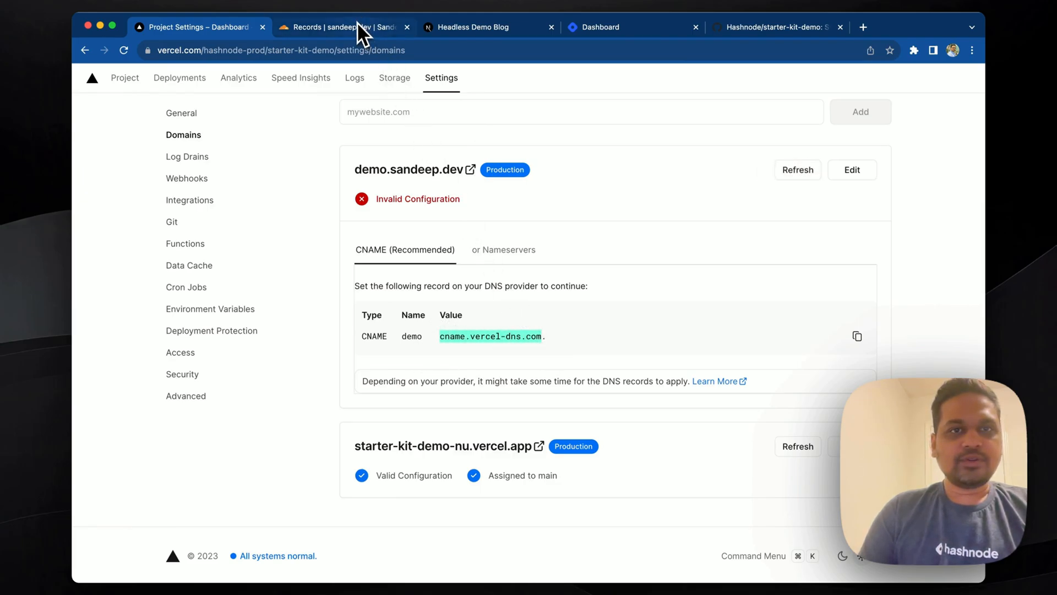
{"action": "left_click", "coordinate": [342, 27]}
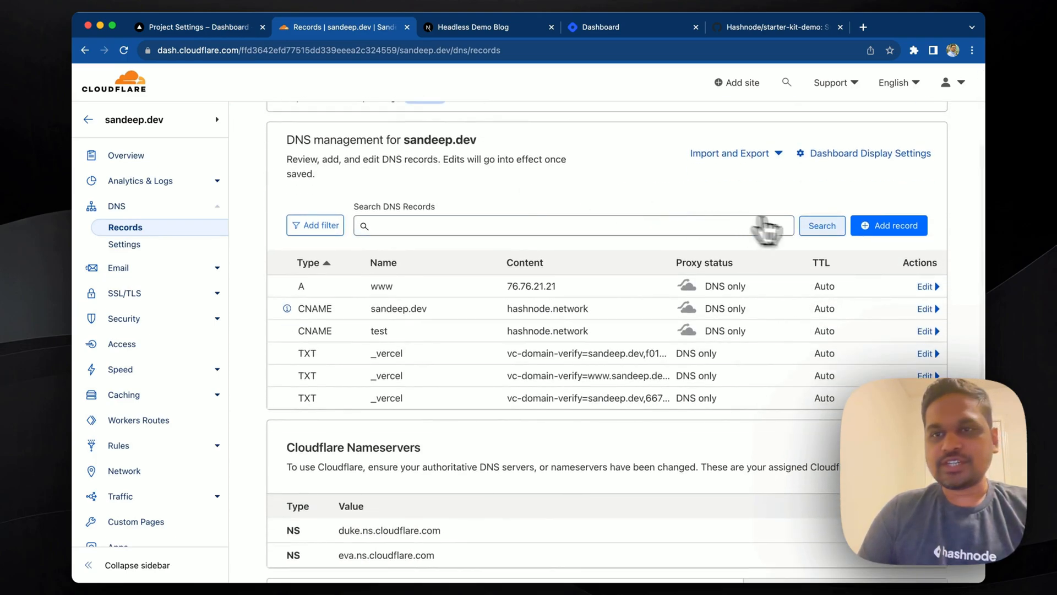
Save a DNS-only CNAME record 'demo' pointing to cname.vercel-dns.com
{"action": "left_click", "coordinate": [889, 225]}
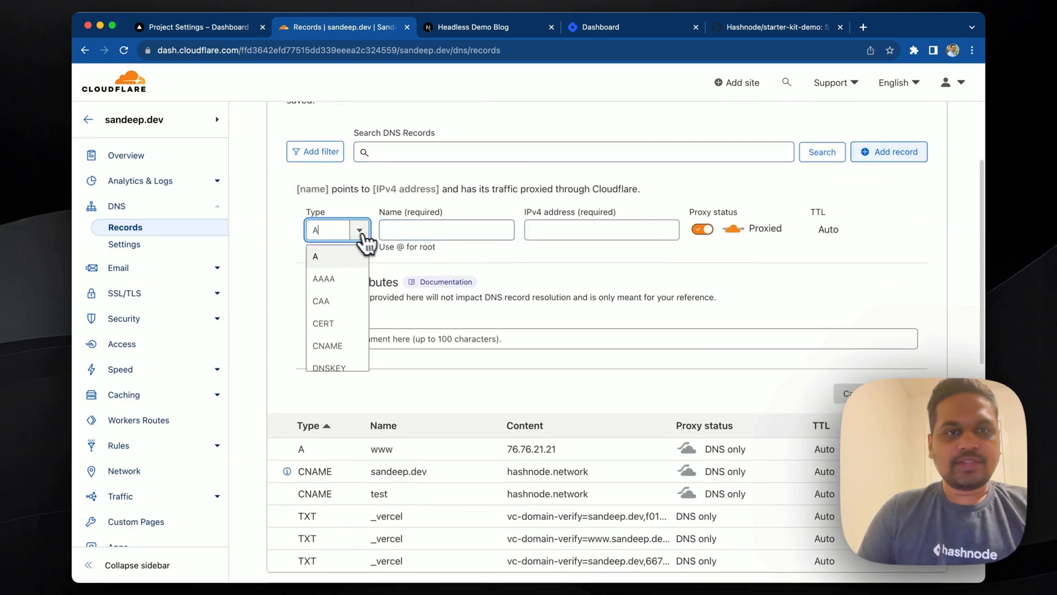
{"action": "left_click", "coordinate": [327, 346]}
{"action": "type", "text": "cname.vercel-dns.com"}
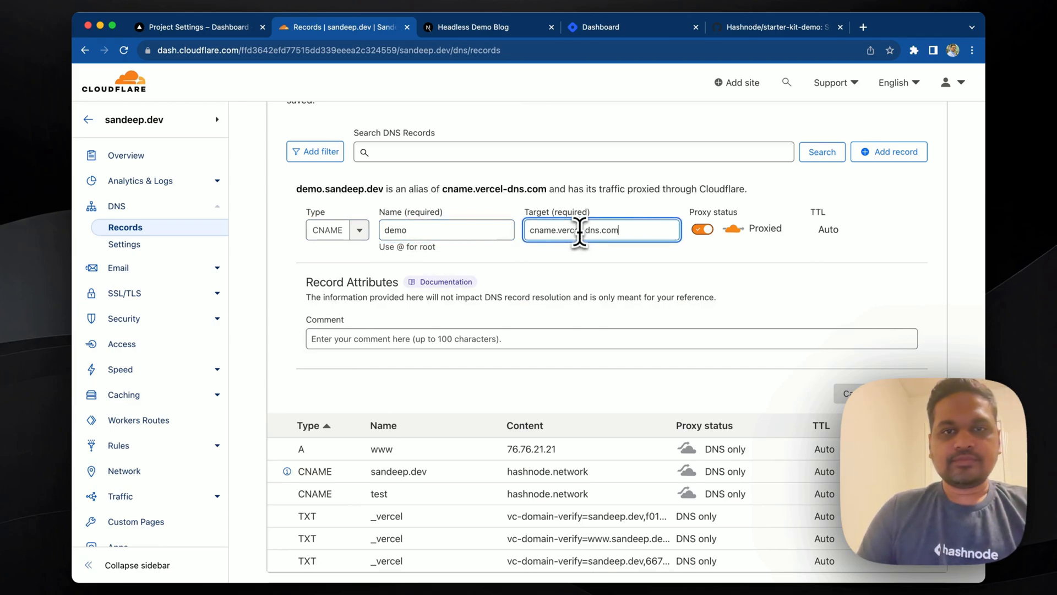
{"action": "left_click", "coordinate": [702, 228]}
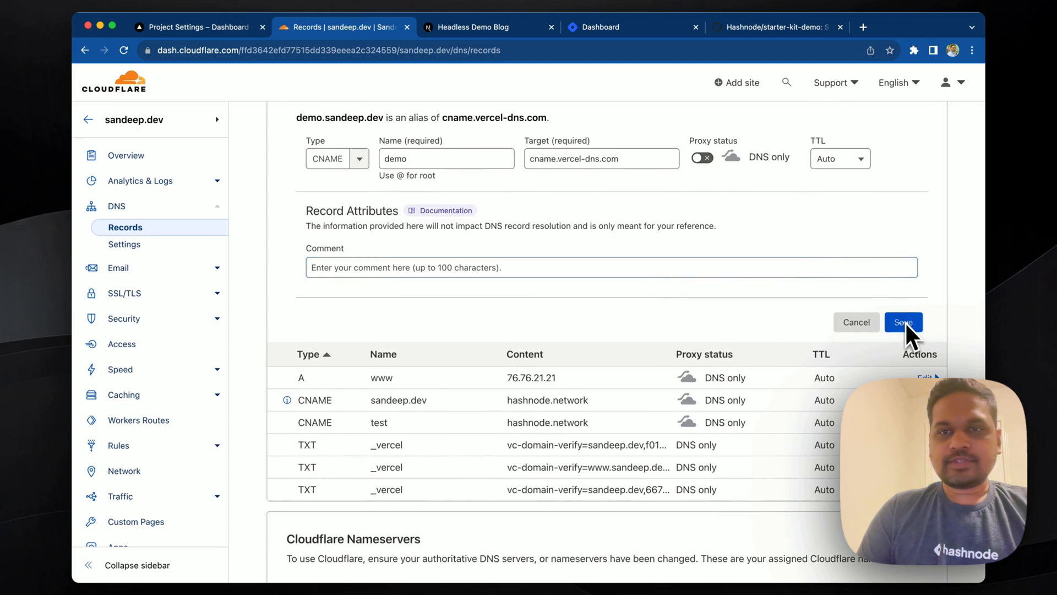
{"action": "left_click", "coordinate": [904, 322]}
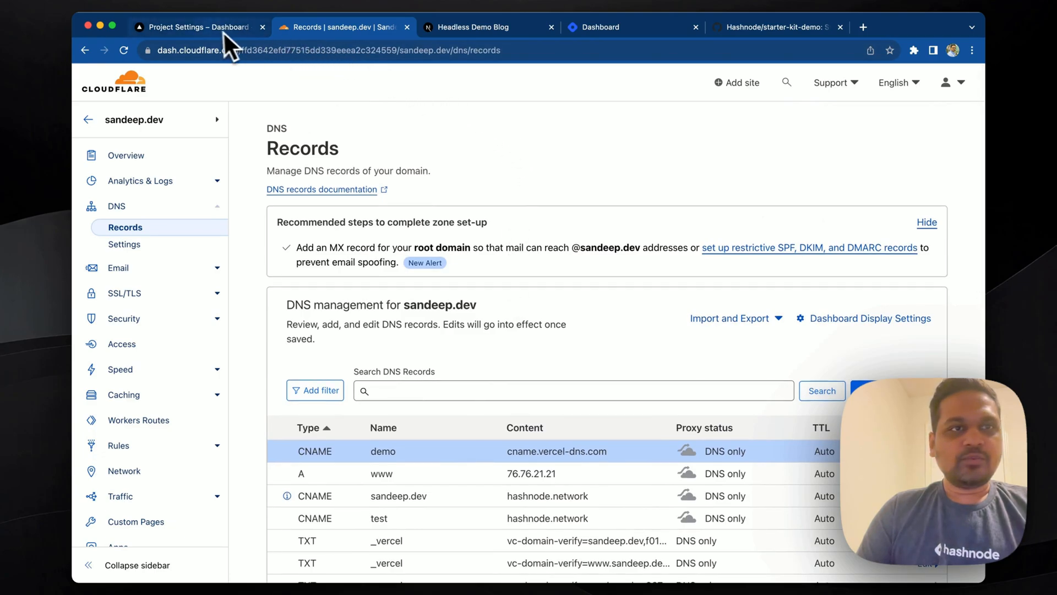
Return to Vercel Domains and select the now-valid demo.sandeep.dev domain name
{"action": "left_click", "coordinate": [198, 26]}
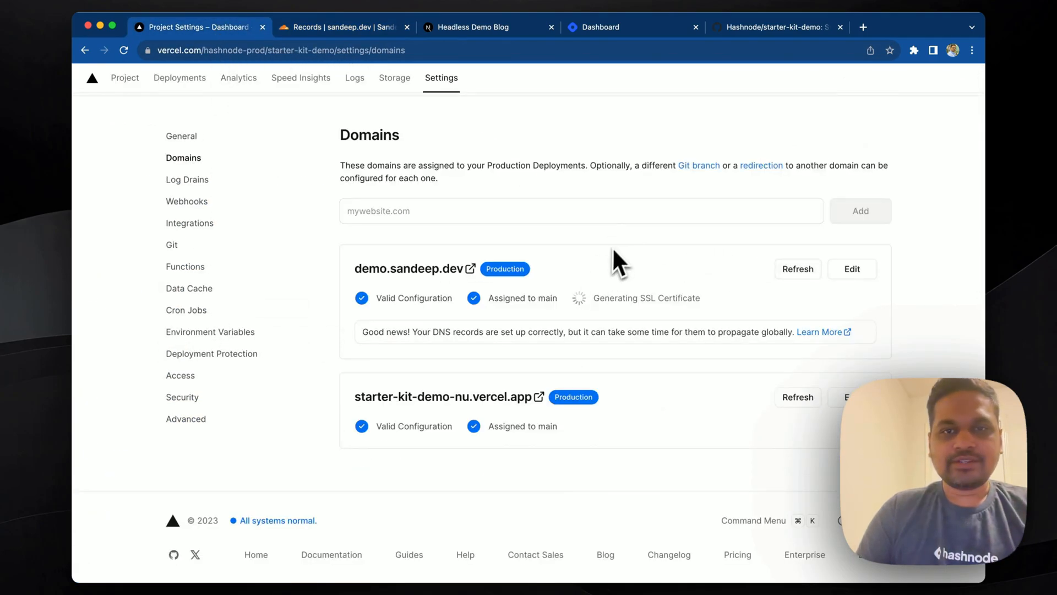
{"action": "mouse_move", "coordinate": [649, 301]}
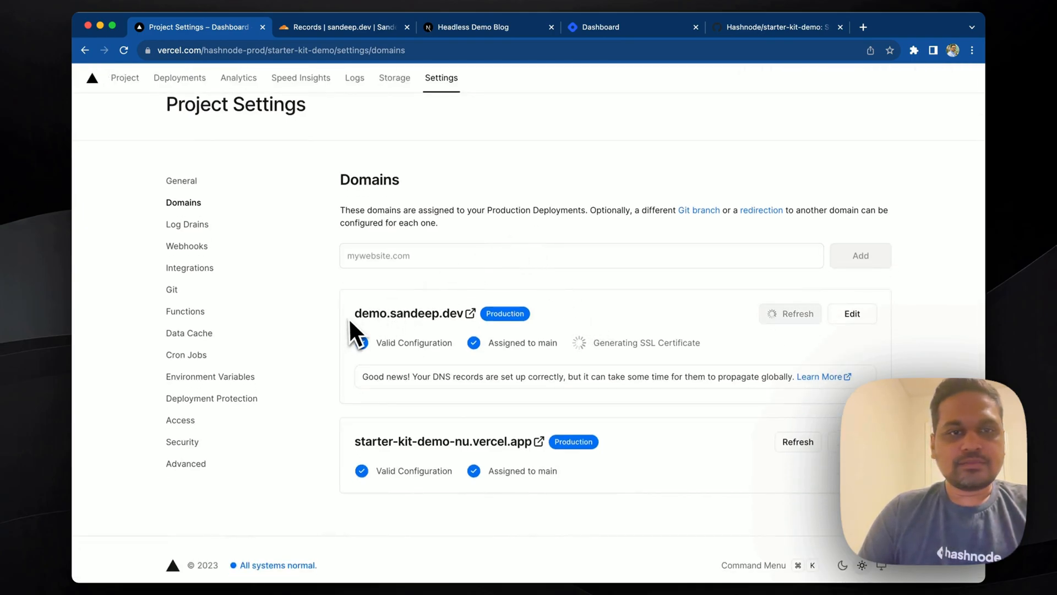
{"action": "double_click", "coordinate": [408, 313]}
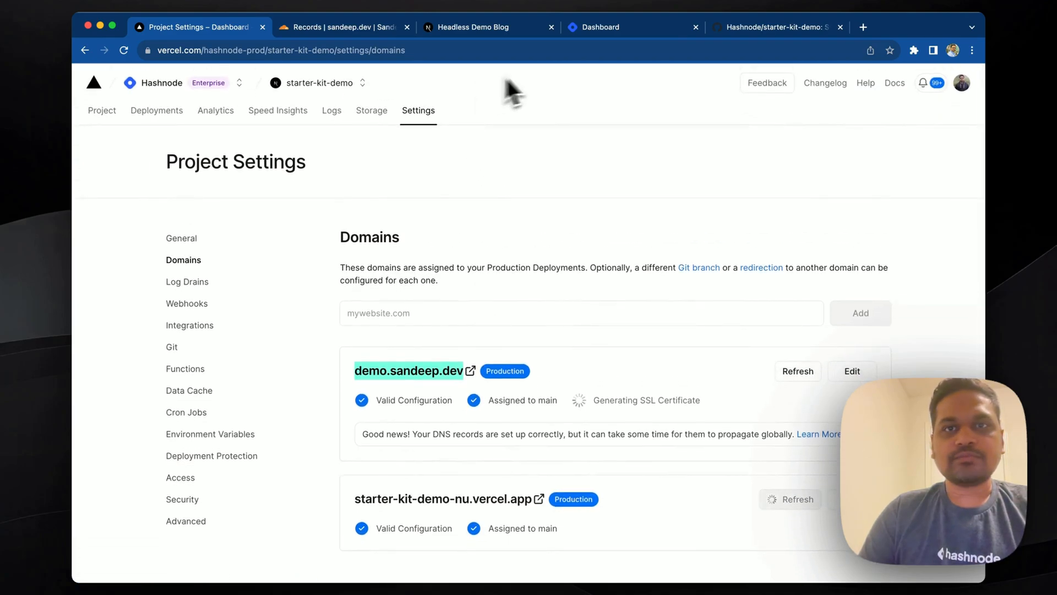
Open the Hashnode blog's Advanced settings and scroll to 'Use Hashnode as a headless CMS'
{"action": "left_click", "coordinate": [602, 27]}
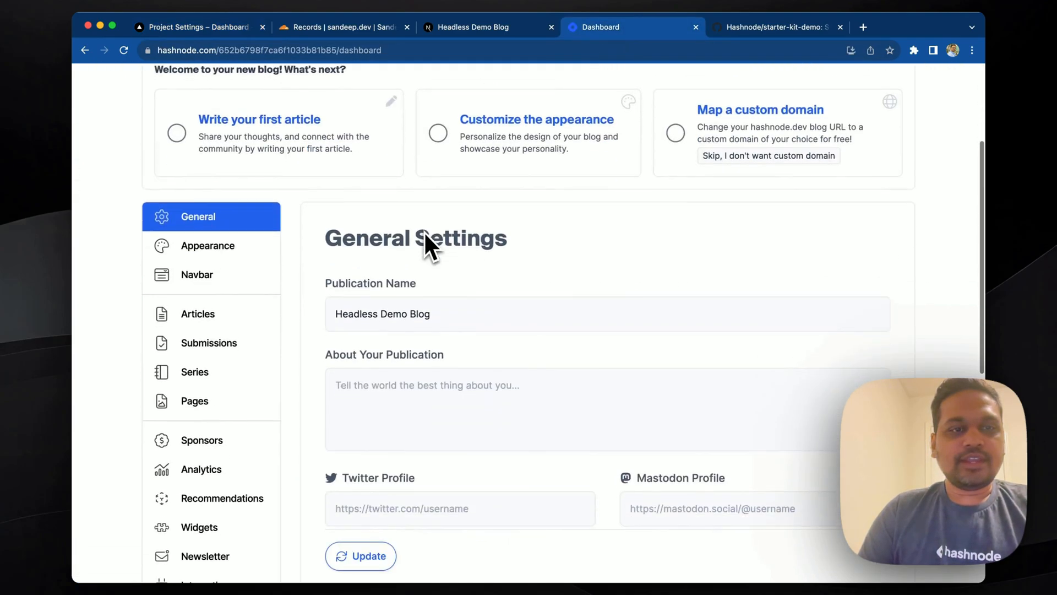
{"action": "scroll", "scroll_direction": "down", "scroll_amount": 3}
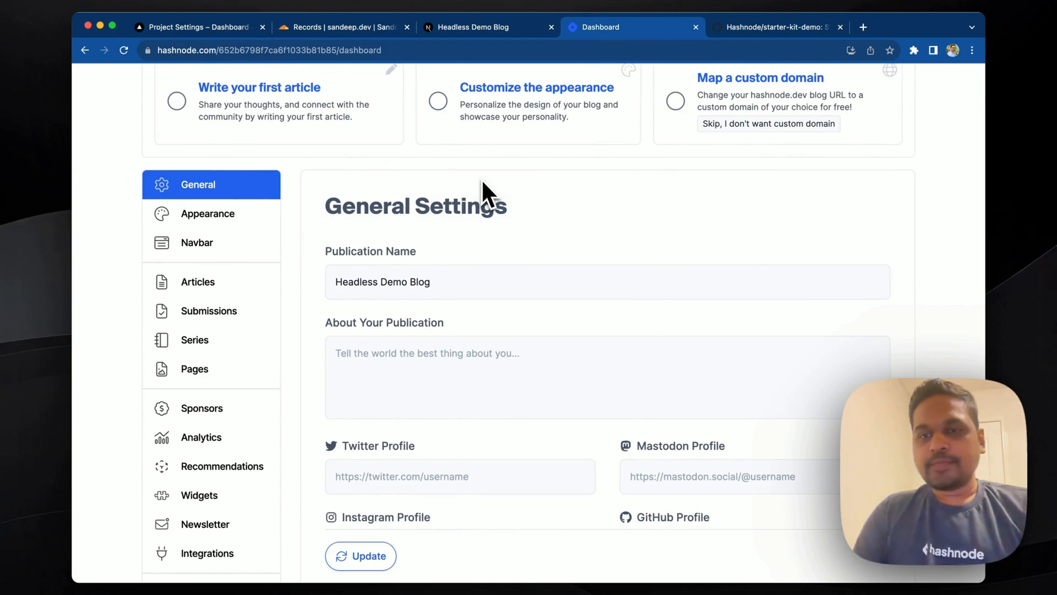
{"action": "scroll", "scroll_direction": "down", "scroll_amount": 3}
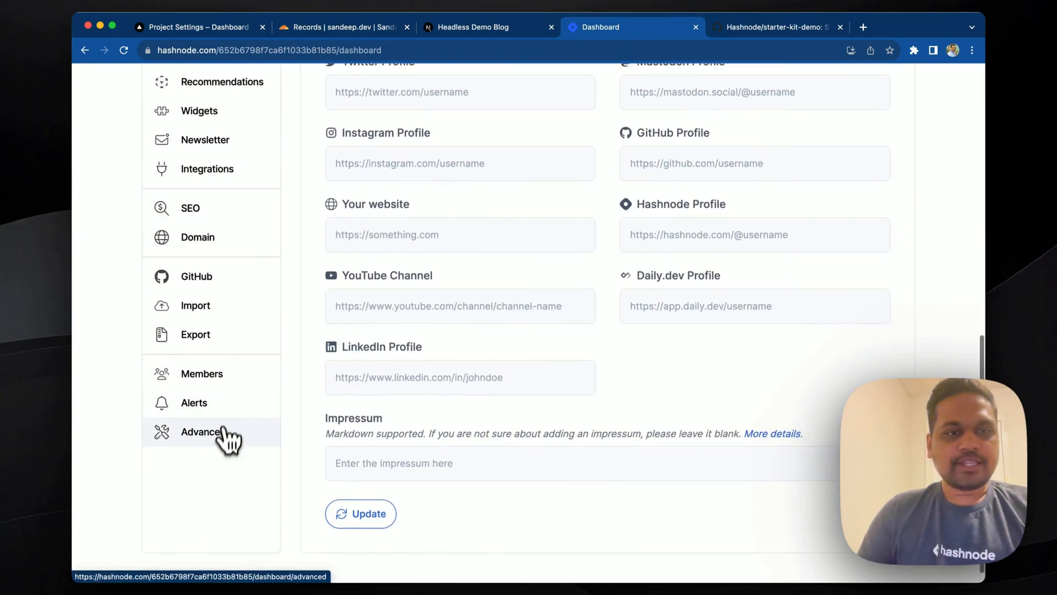
{"action": "left_click", "coordinate": [200, 432]}
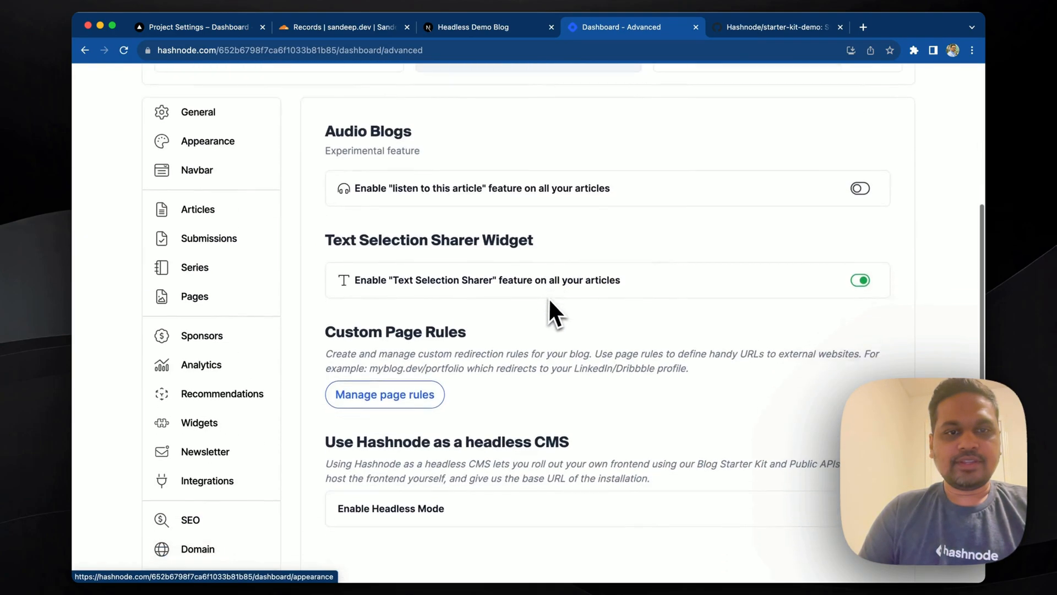
{"action": "scroll", "scroll_direction": "down", "scroll_amount": 3}
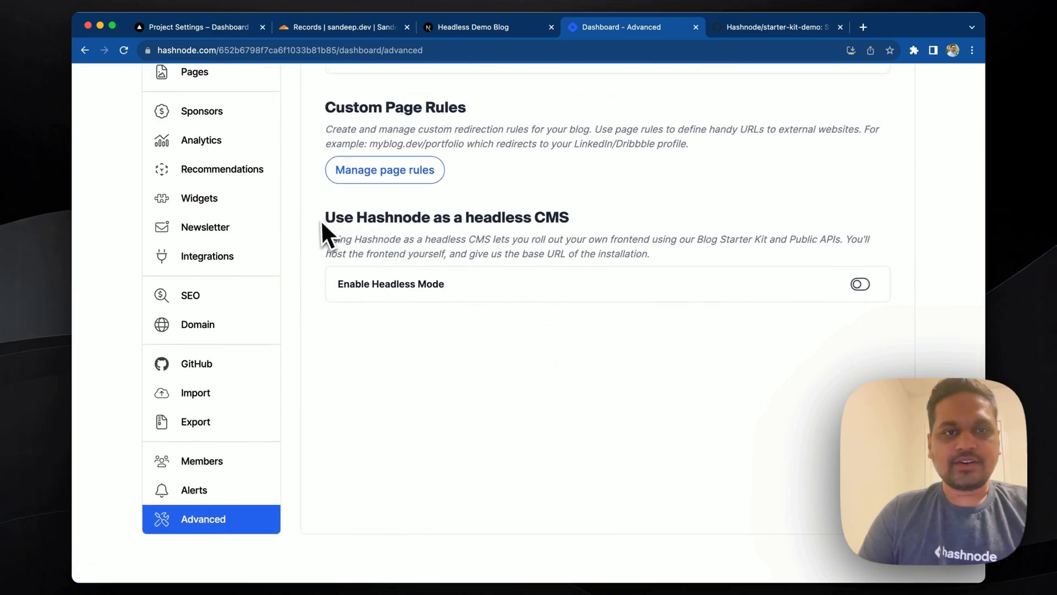
{"action": "mouse_move", "coordinate": [575, 337]}
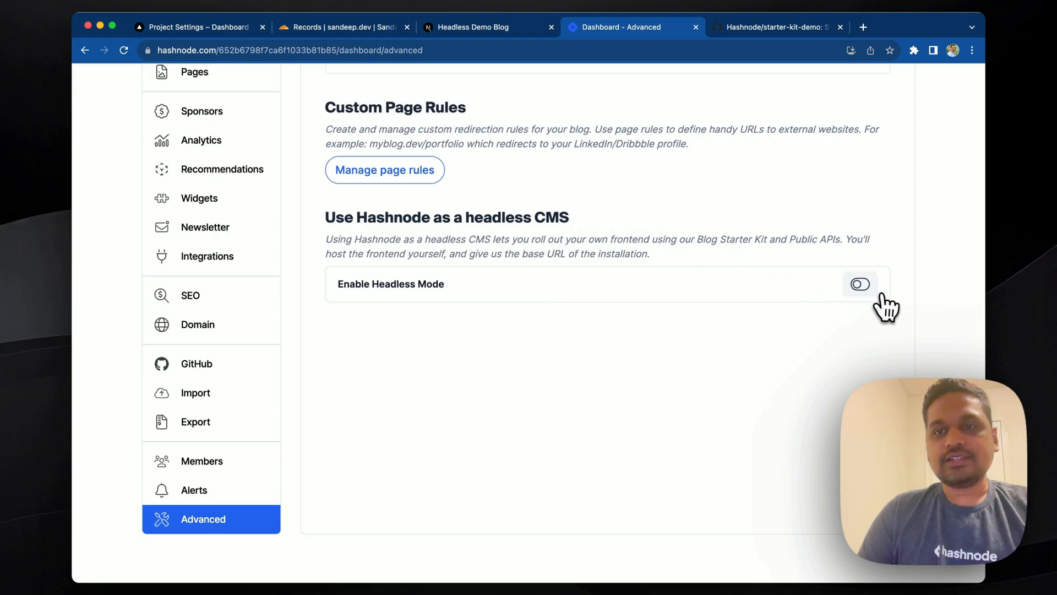
Enable Hashnode headless mode and set the blog base URL to demo.sandeep.dev, then save
{"action": "left_click", "coordinate": [860, 284]}
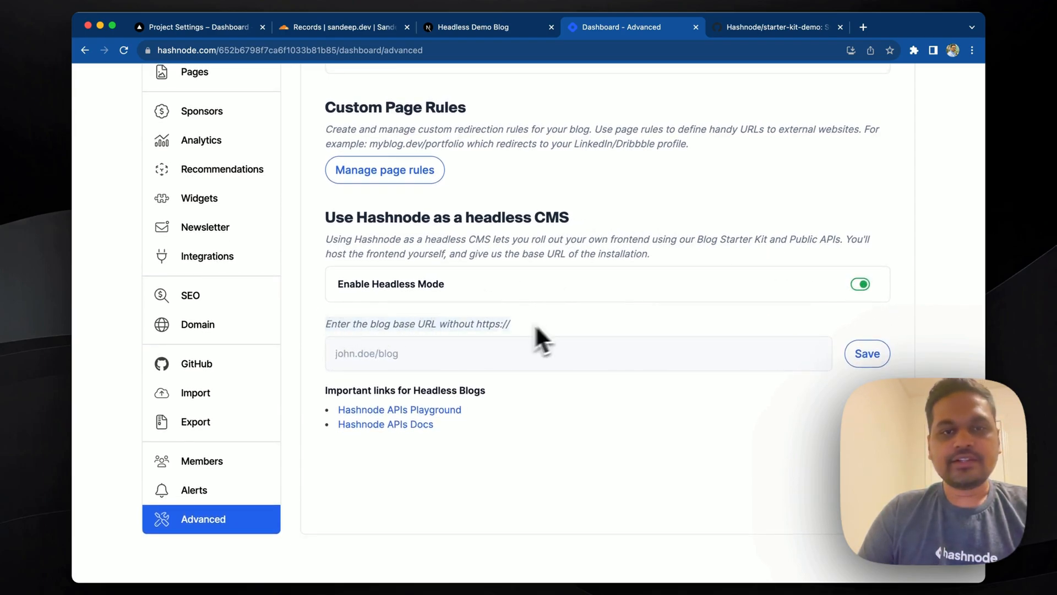
{"action": "type", "text": "demo.sandeep.dev"}
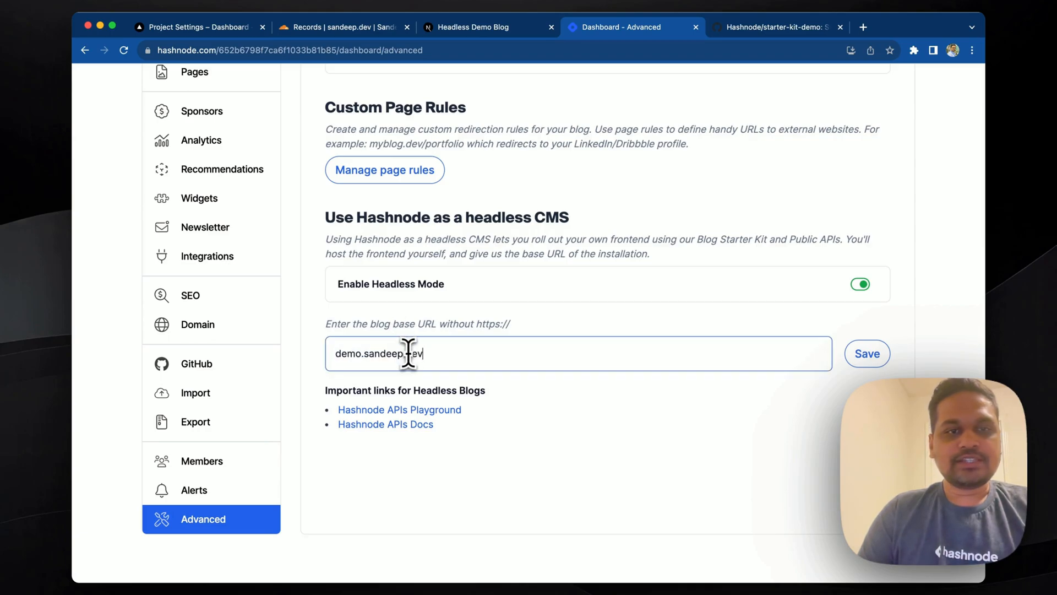
{"action": "left_click", "coordinate": [553, 472]}
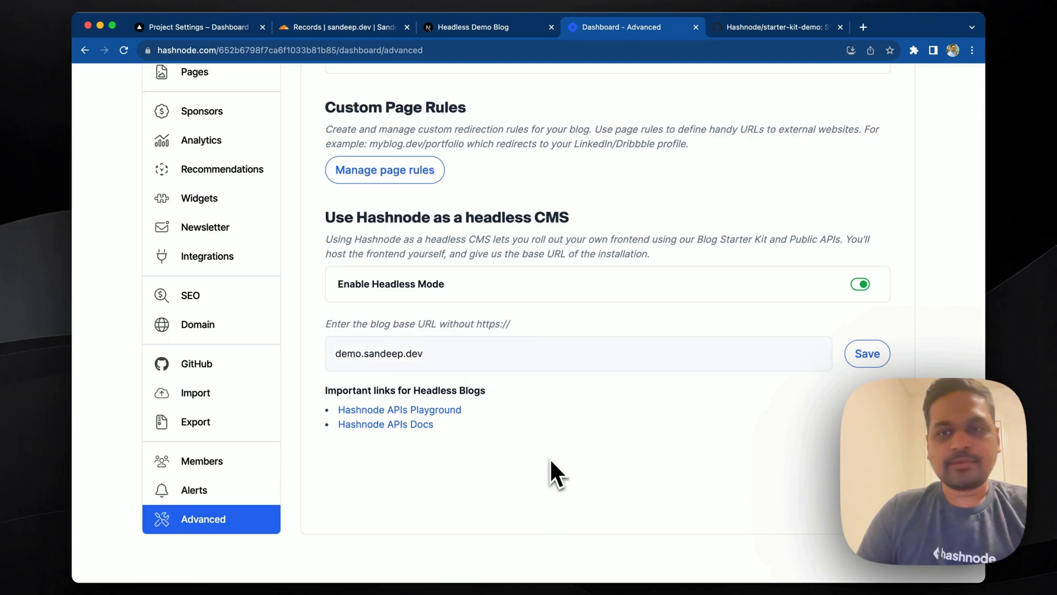
{"action": "left_click", "coordinate": [360, 353]}
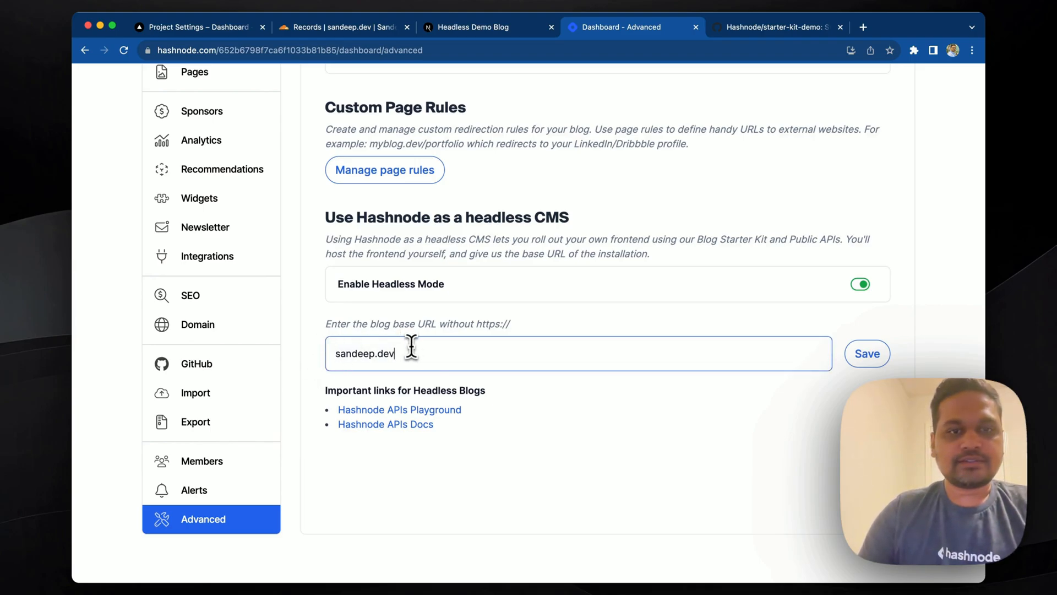
{"action": "type", "text": "/demo"}
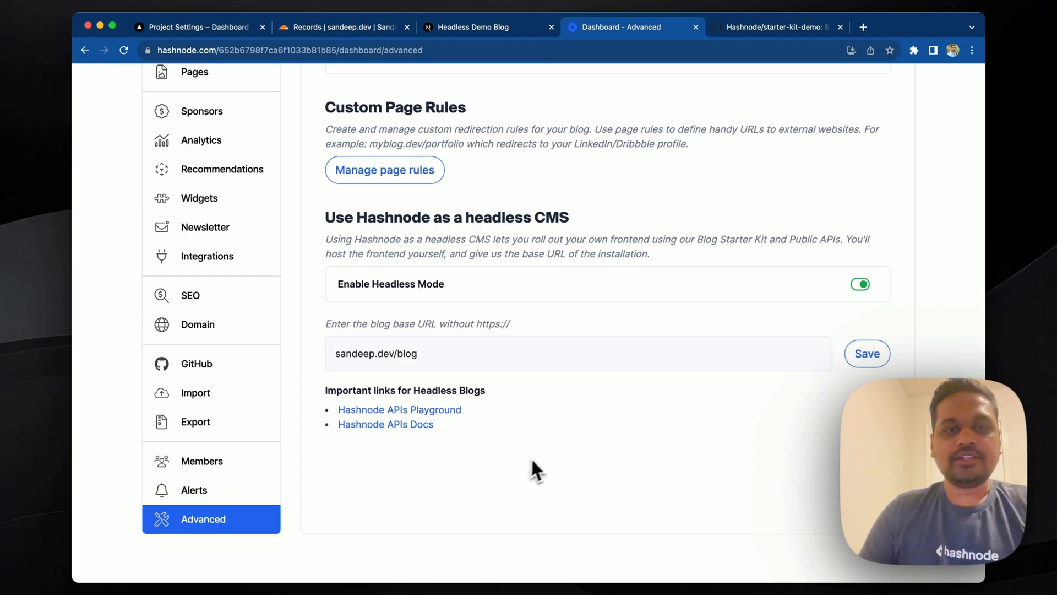
{"action": "mouse_move", "coordinate": [576, 476]}
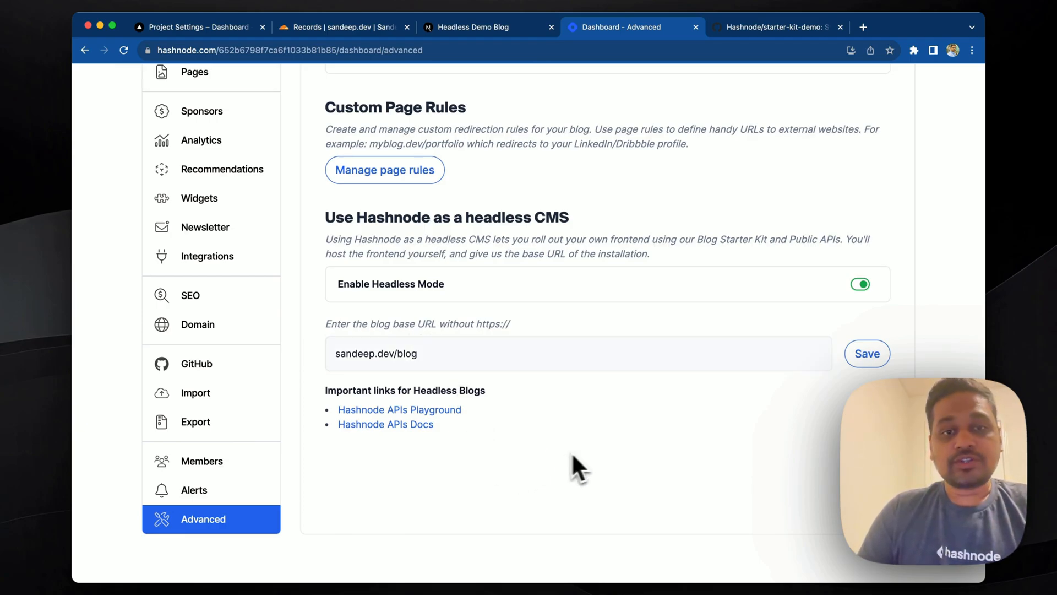
{"action": "left_click", "coordinate": [482, 360]}
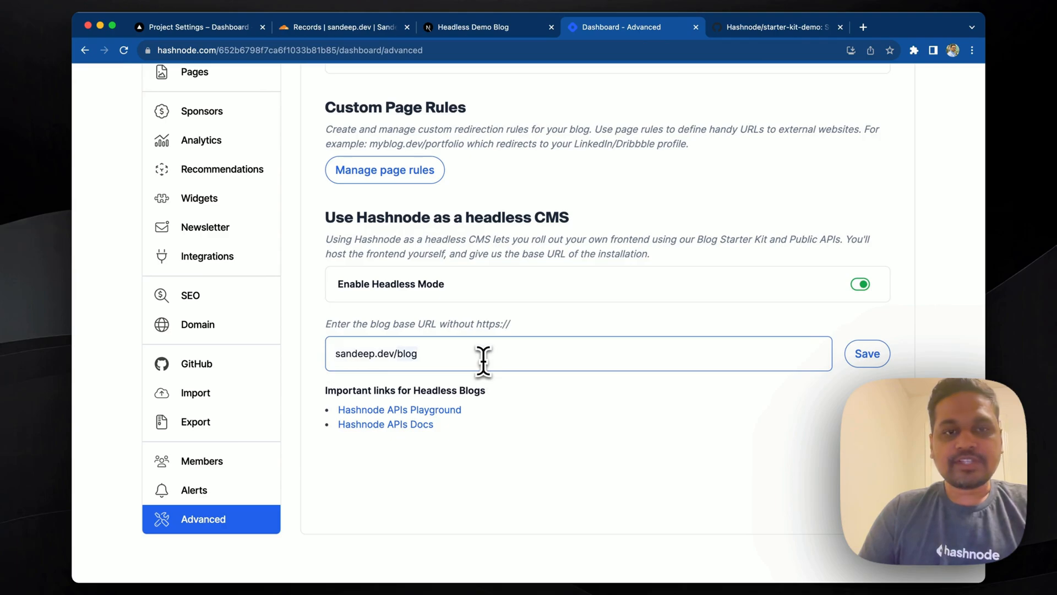
{"action": "type", "text": "demo.sandeep.dev"}
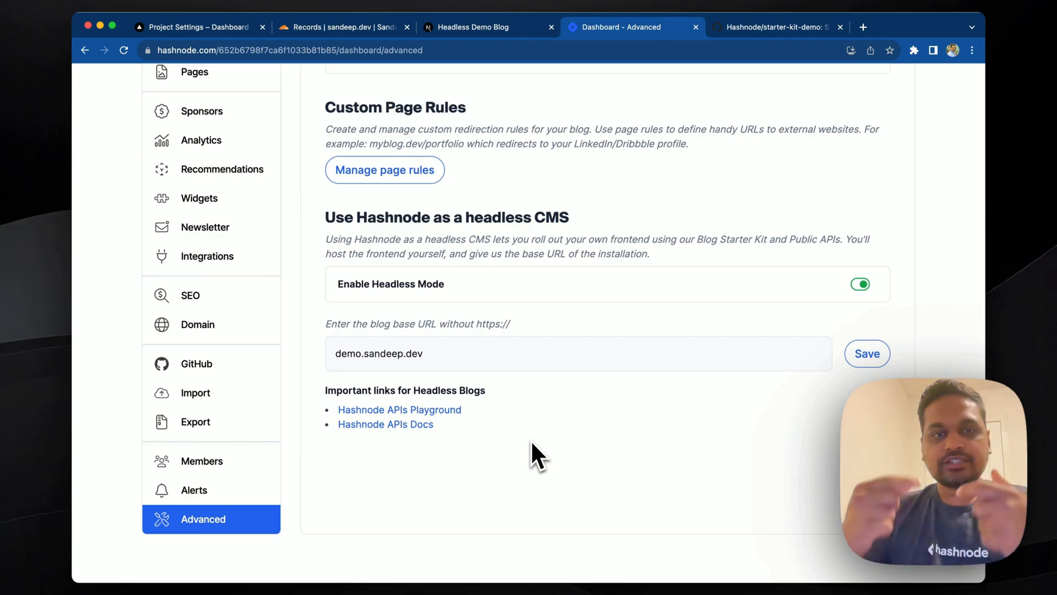
{"action": "left_click", "coordinate": [344, 353]}
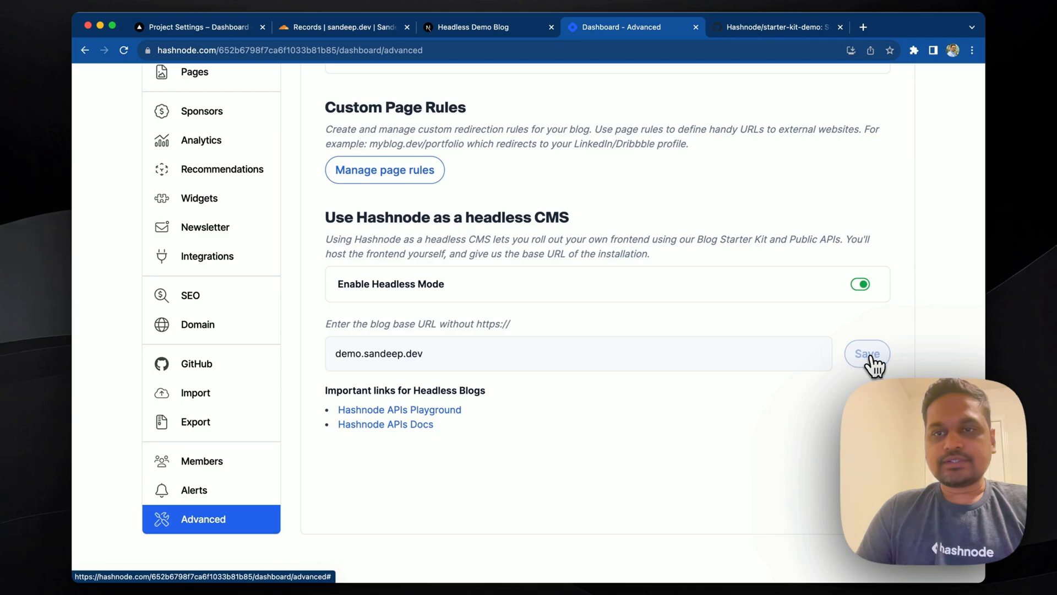
{"action": "mouse_move", "coordinate": [554, 344]}
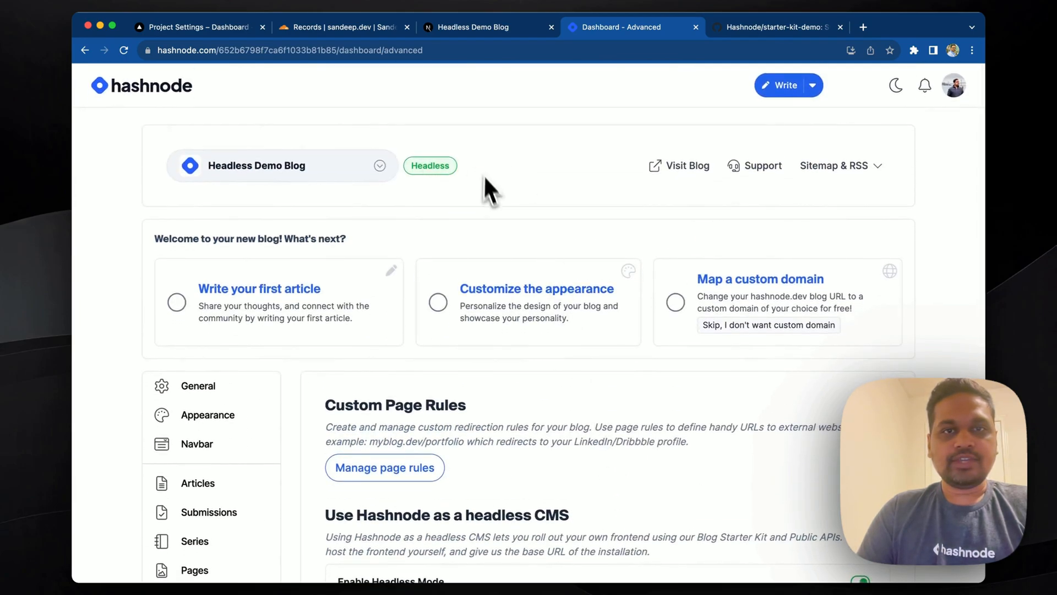
{"action": "mouse_move", "coordinate": [517, 202]}
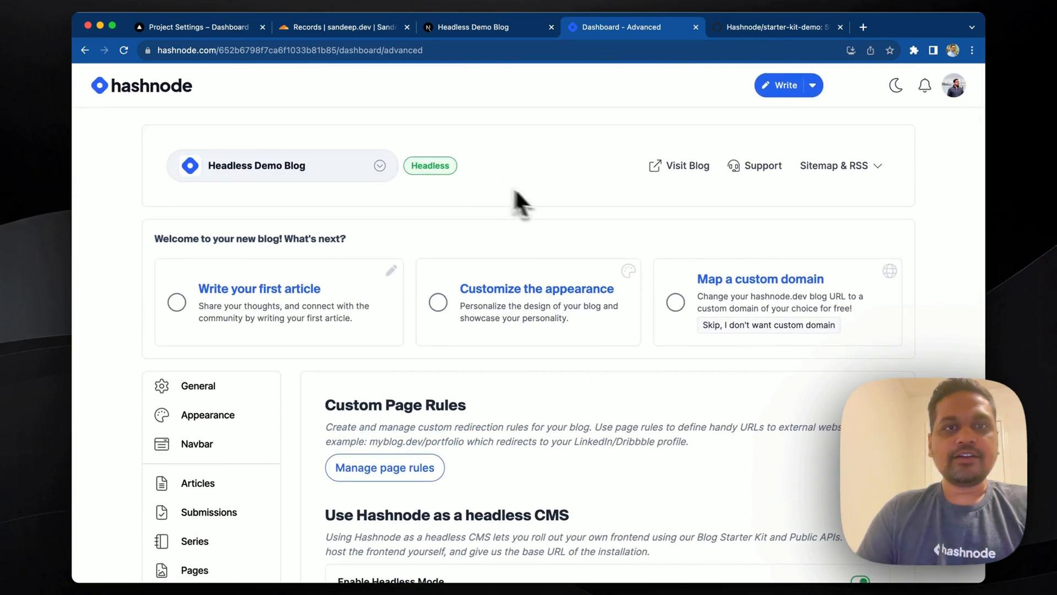
Check demo.sandeep.dev is valid in Vercel Domains, then return to the Hashnode dashboard
{"action": "left_click", "coordinate": [199, 26]}
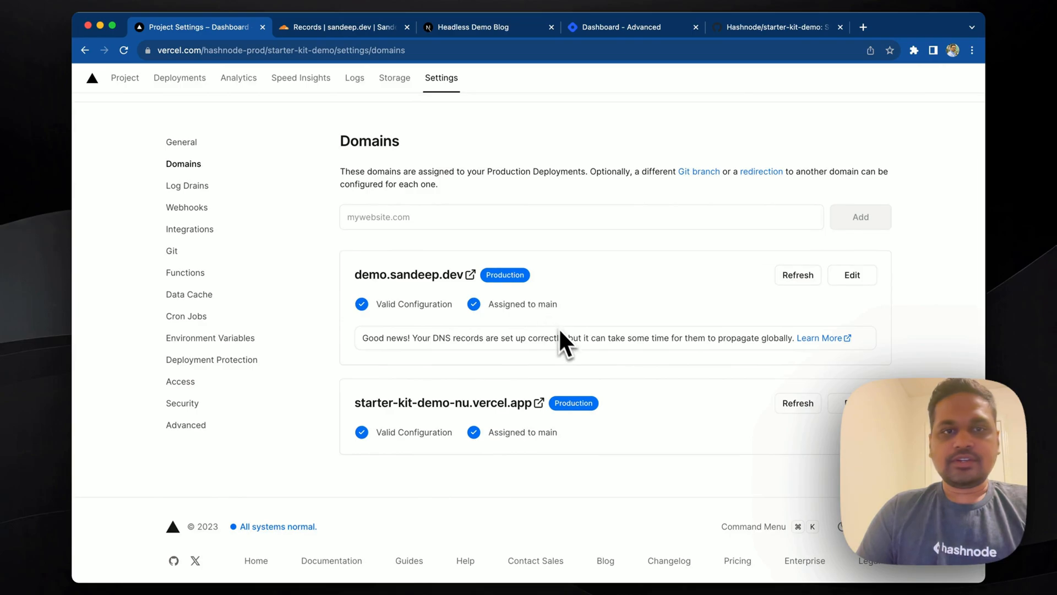
{"action": "mouse_move", "coordinate": [428, 286]}
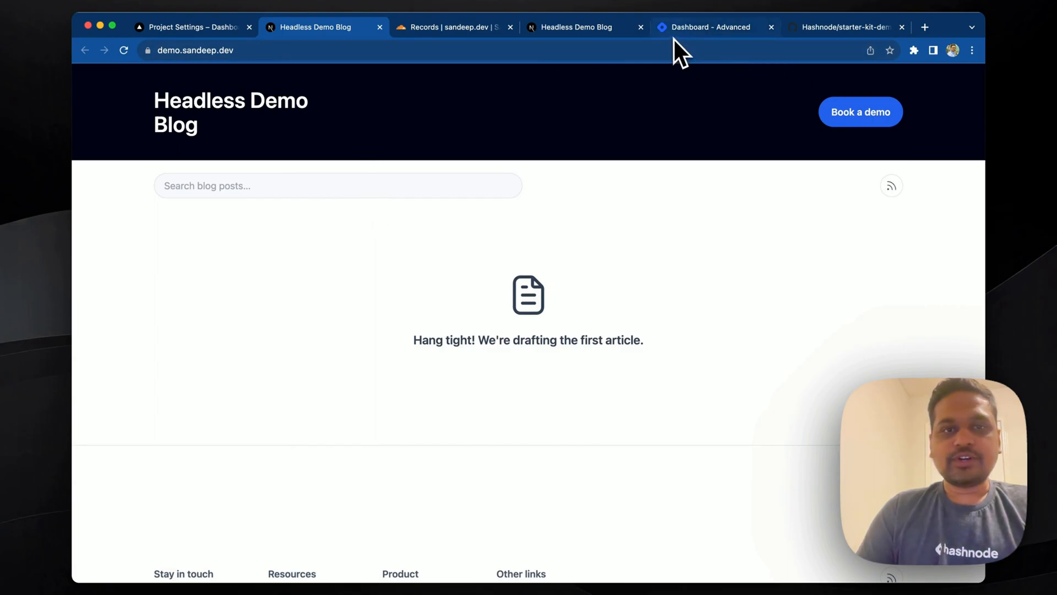
{"action": "left_click", "coordinate": [709, 27]}
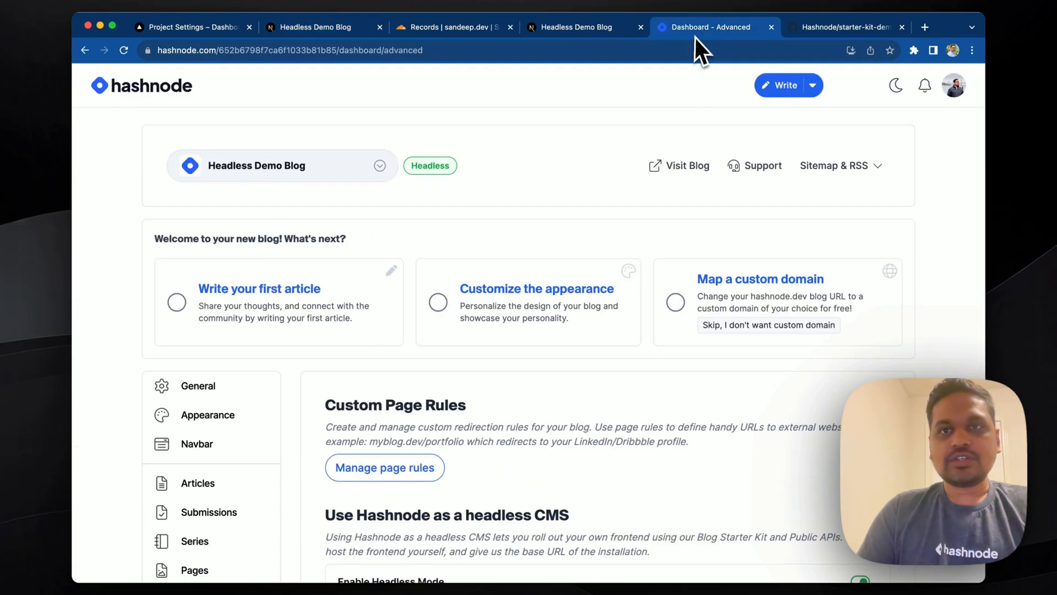
Write a new article titled 'A dummy post' with body 'test content'
{"action": "left_click", "coordinate": [786, 85]}
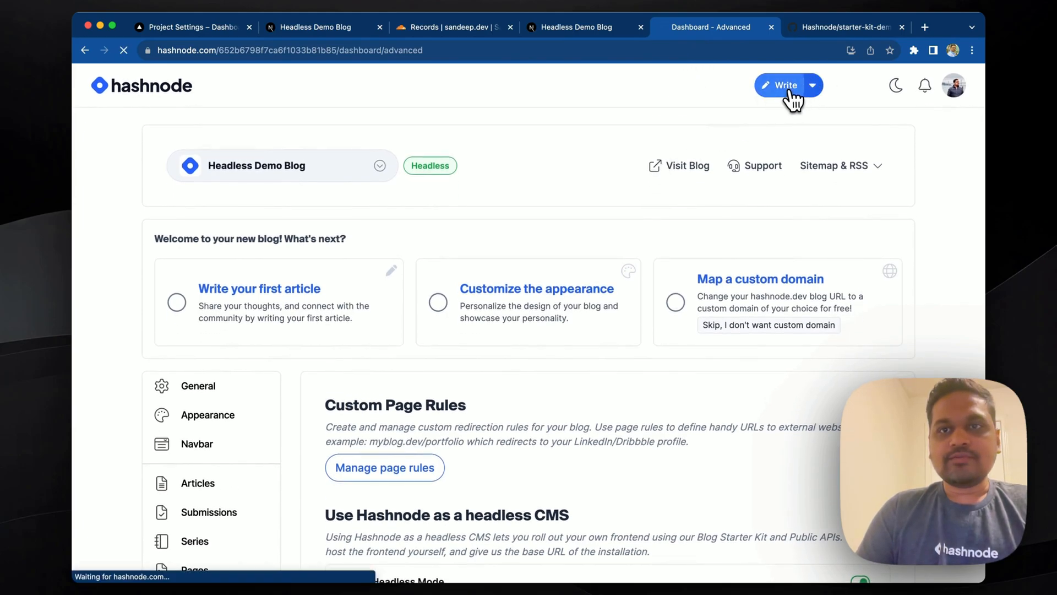
{"action": "left_click", "coordinate": [784, 85]}
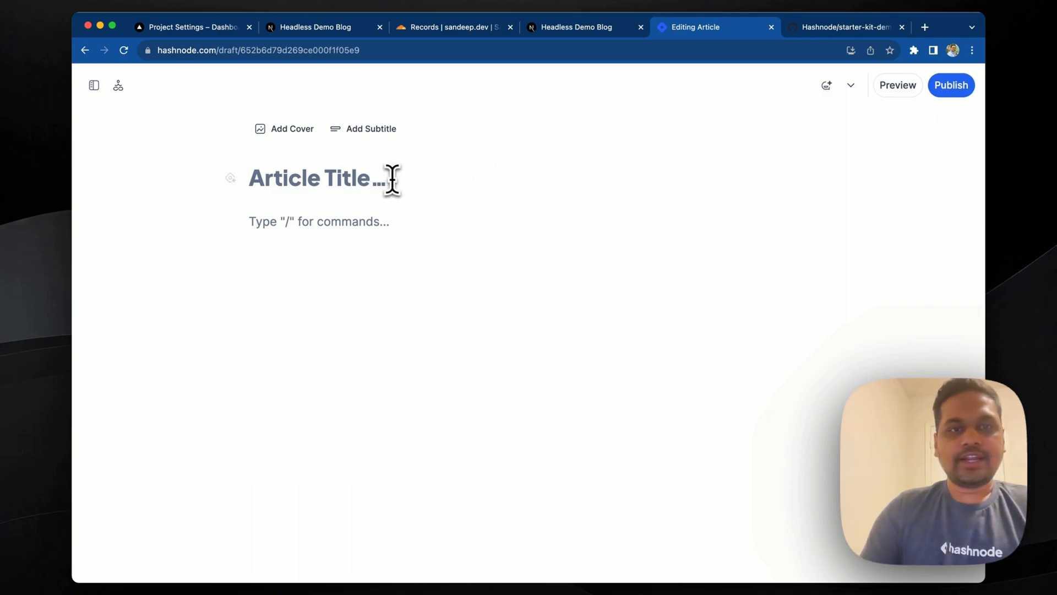
{"action": "type", "text": "A dummu"}
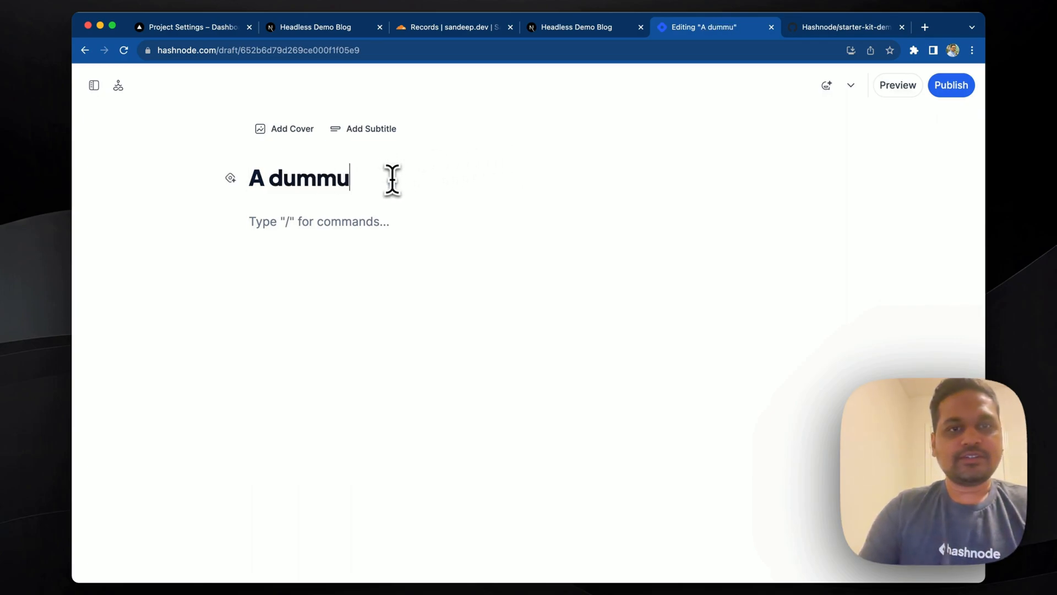
{"action": "type", "text": "y post"}
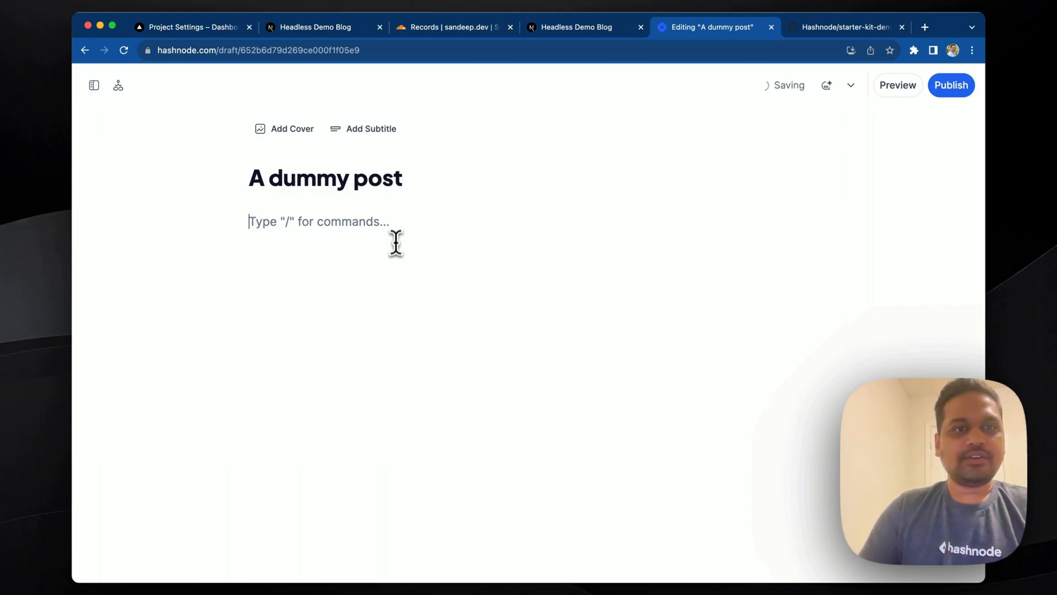
{"action": "type", "text": "test content"}
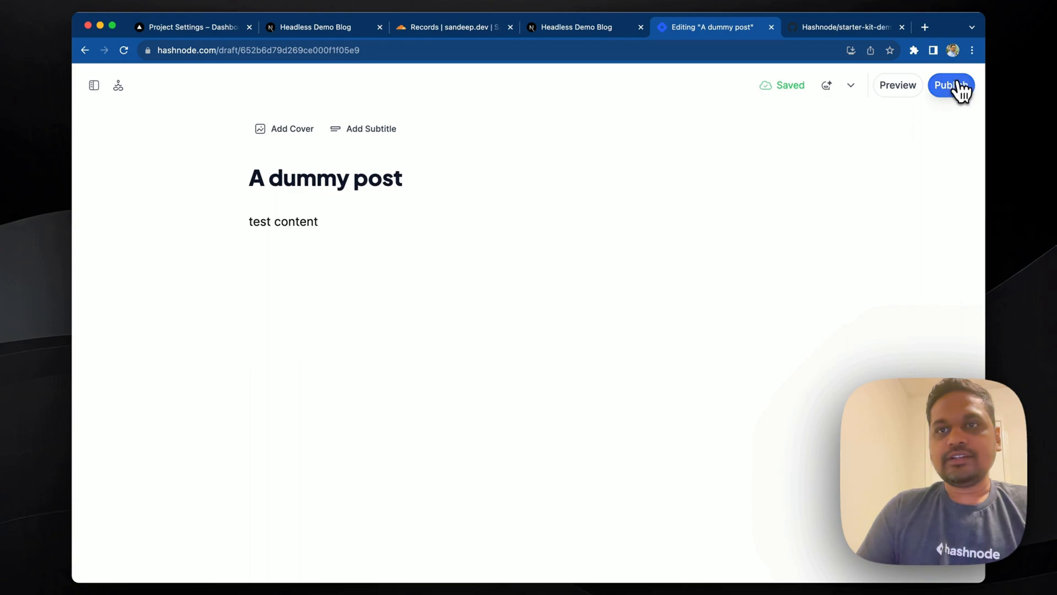
Publish 'A dummy post' with the javascript tag and no newsletter email
{"action": "left_click", "coordinate": [950, 86]}
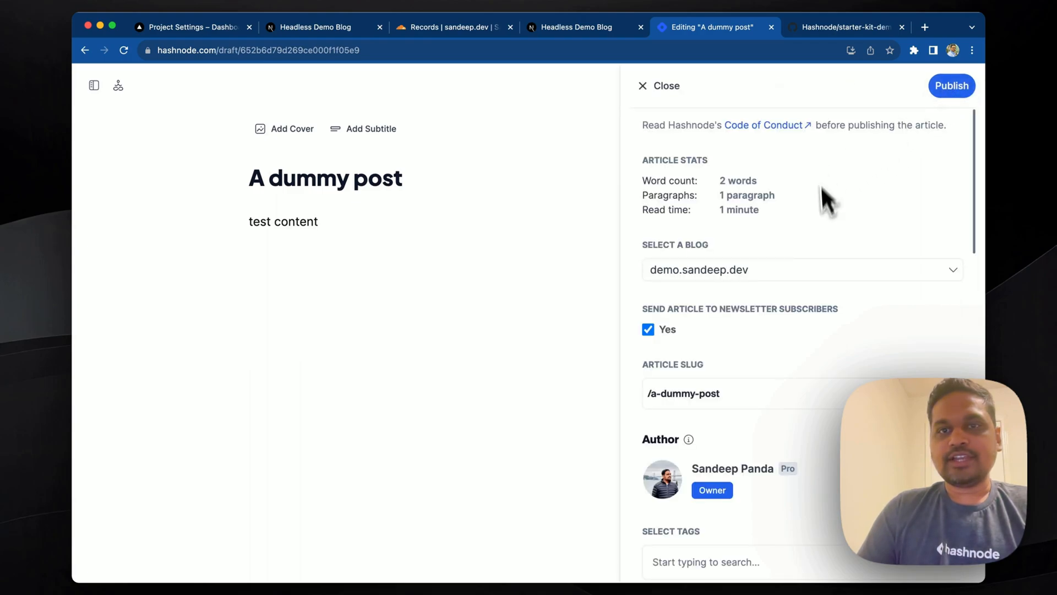
{"action": "scroll", "scroll_direction": "down", "scroll_amount": 3}
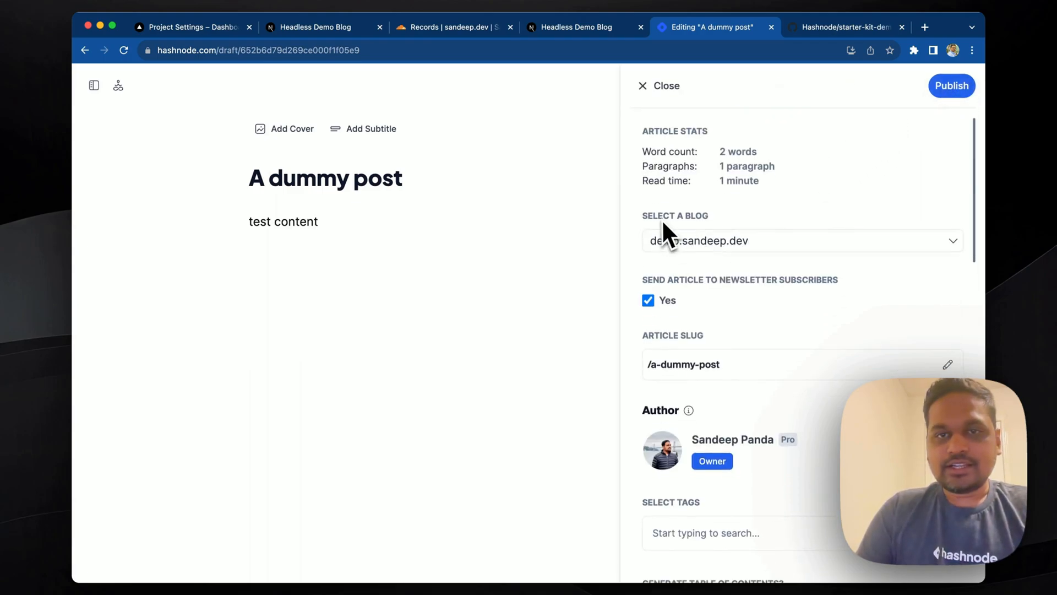
{"action": "mouse_move", "coordinate": [849, 270]}
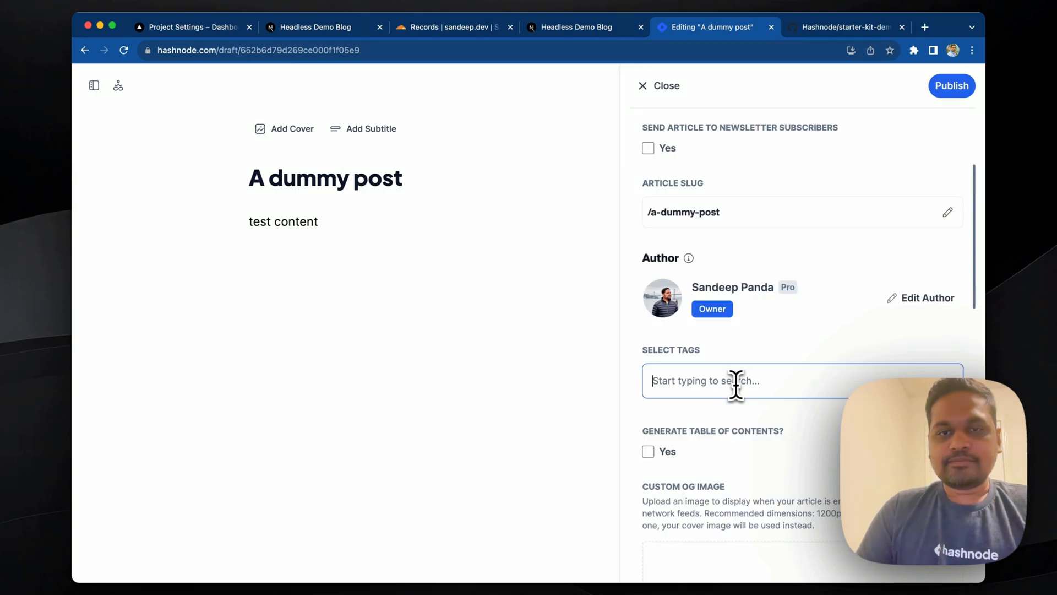
{"action": "type", "text": "ja"}
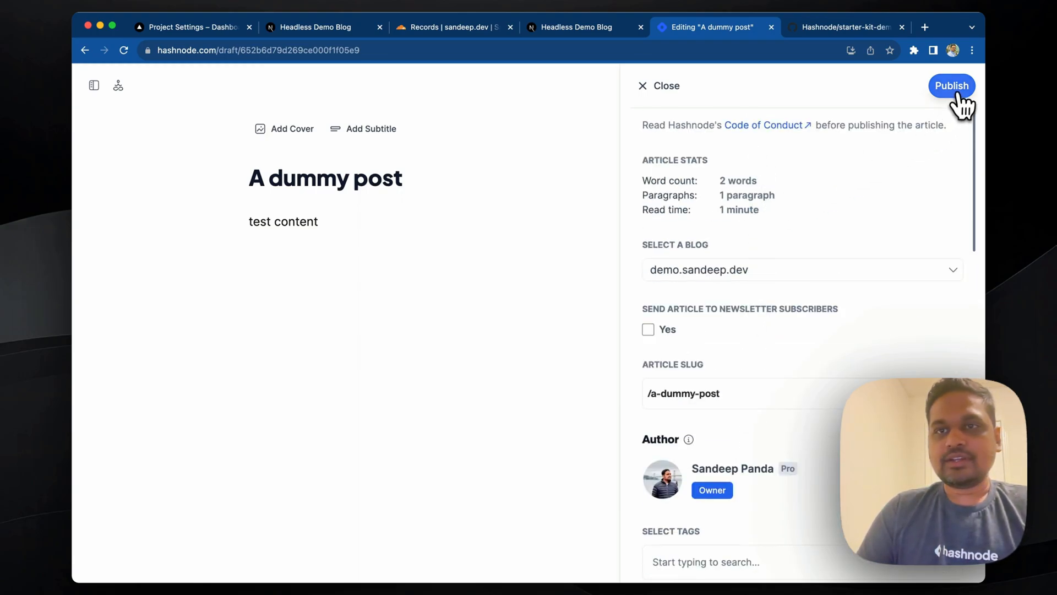
{"action": "left_click", "coordinate": [951, 85]}
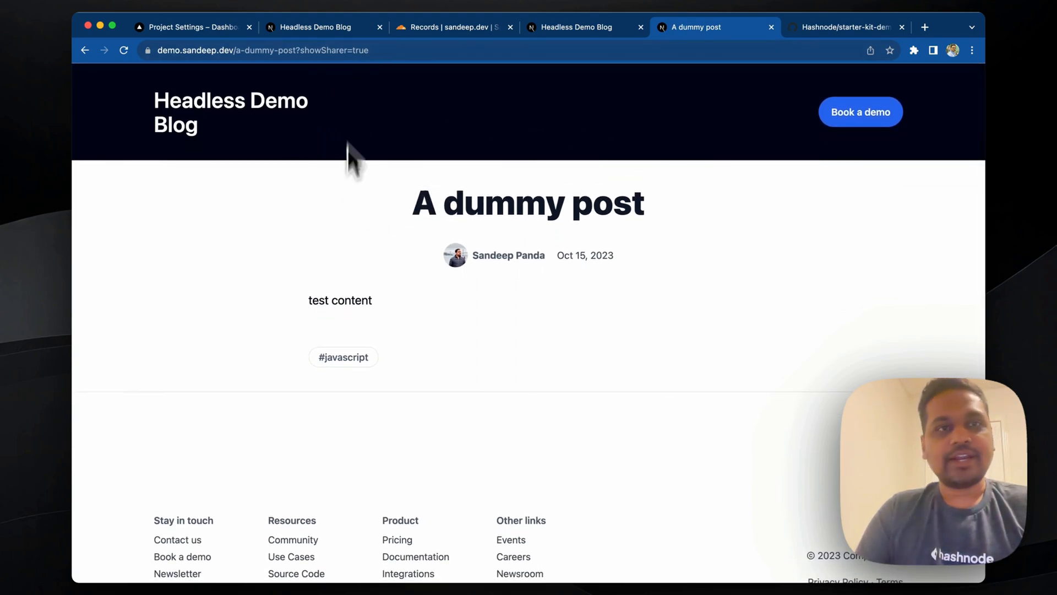
View 'A dummy post' from the demo.sandeep.dev homepage, then return home
{"action": "left_click", "coordinate": [233, 113]}
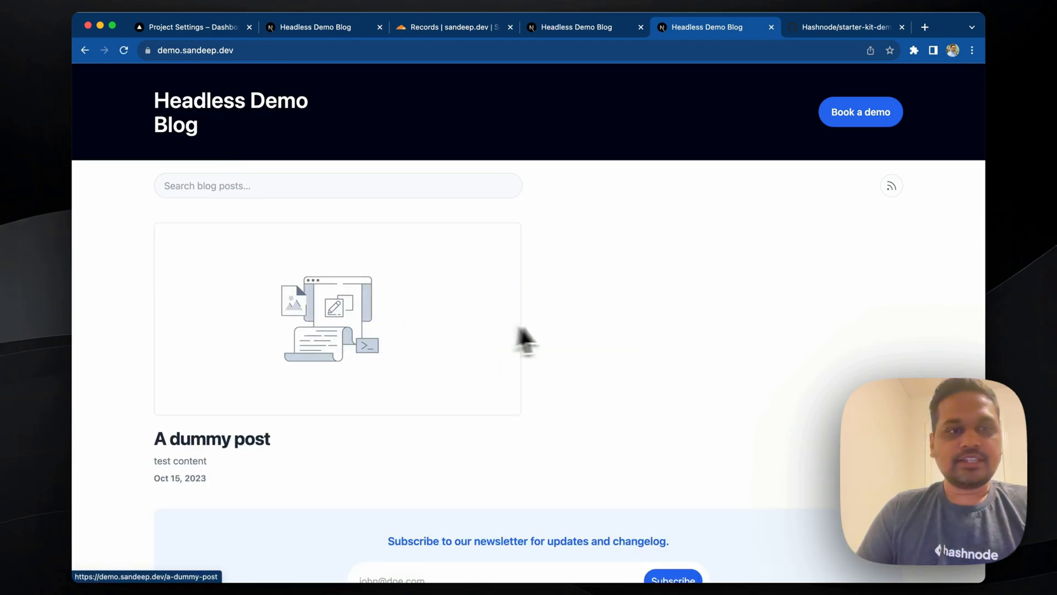
{"action": "left_click", "coordinate": [211, 439]}
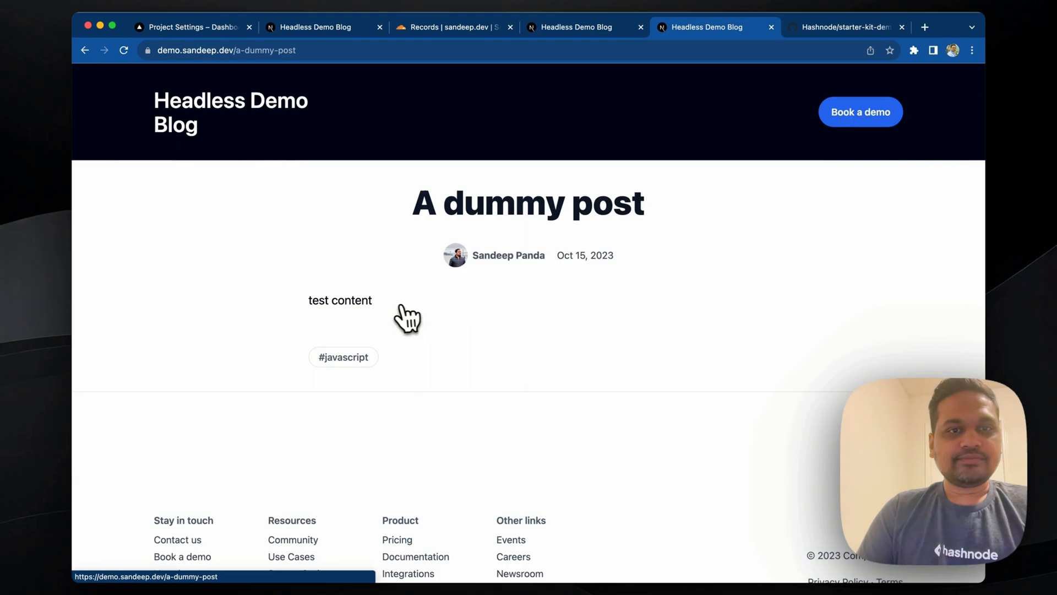
{"action": "mouse_move", "coordinate": [233, 265]}
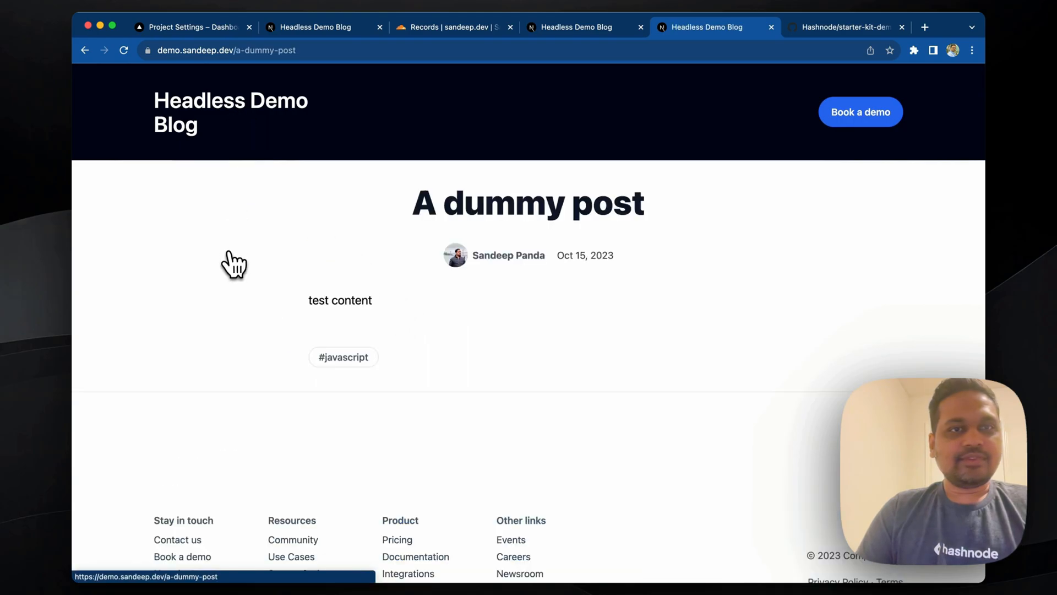
{"action": "left_click", "coordinate": [87, 48]}
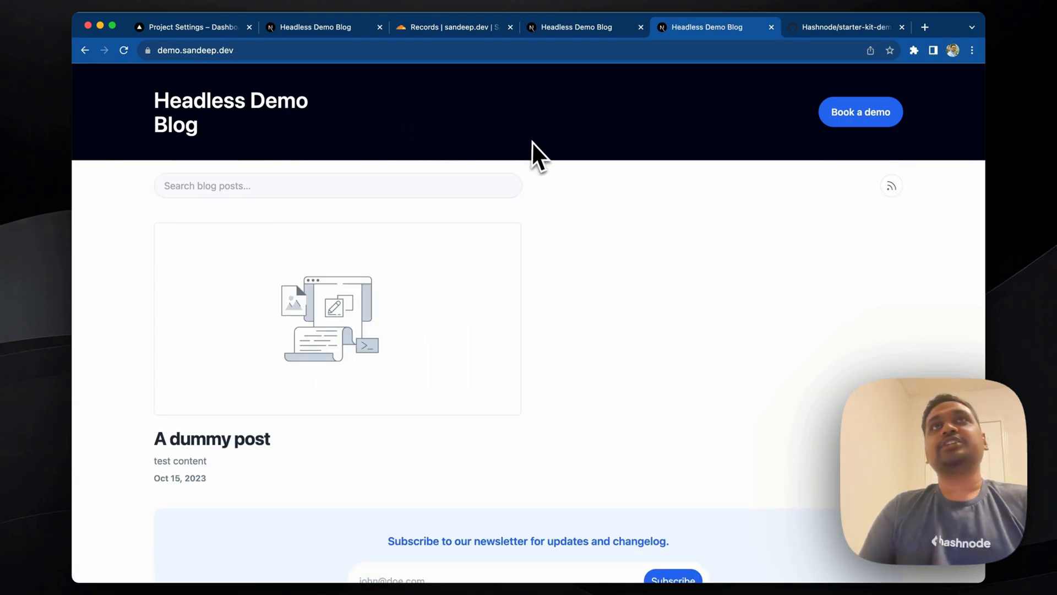